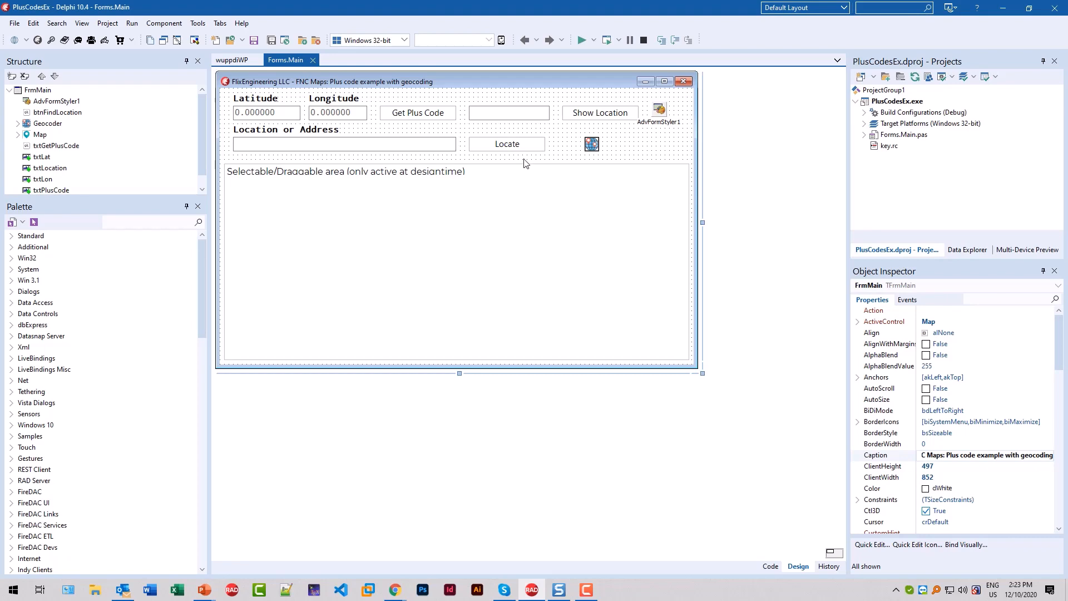
# Run the PlusCodesEx example showing a New York map, then focus the Location or Address box.
pyautogui.click(582, 40)
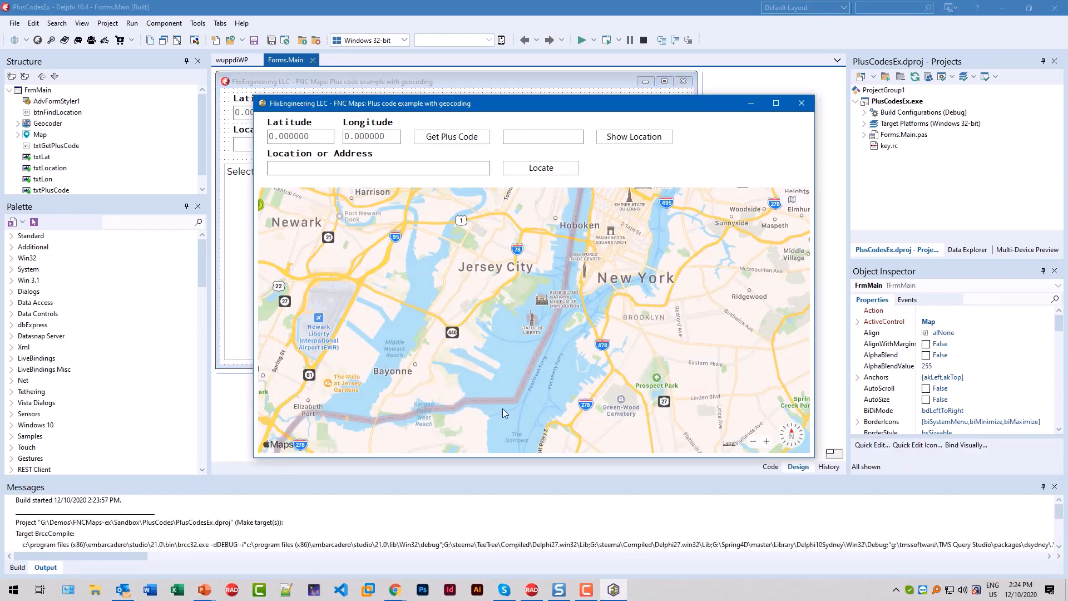
pyautogui.moveTo(683, 336)
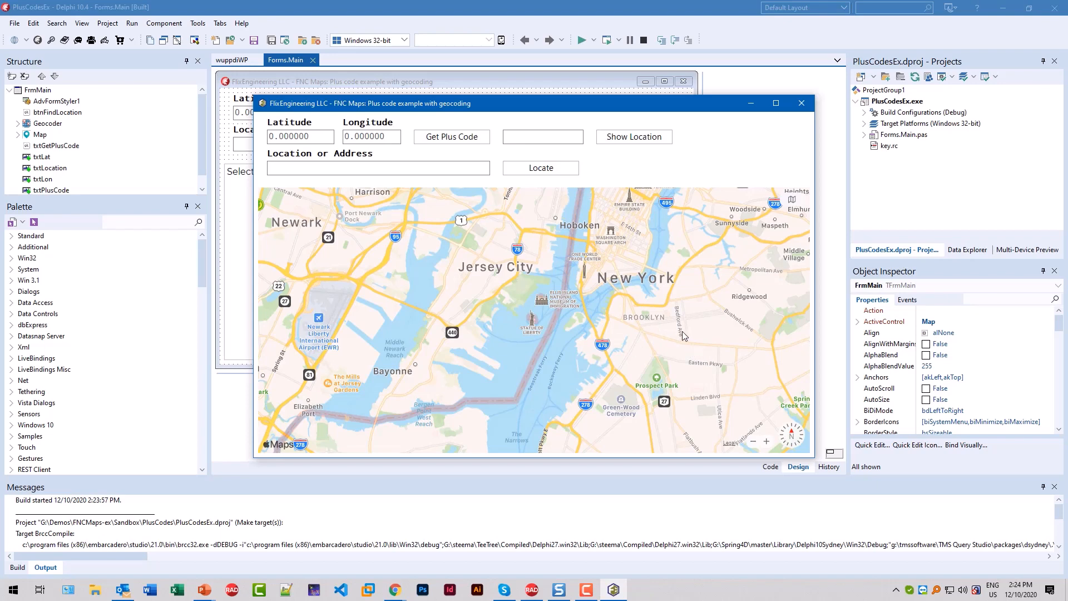
pyautogui.moveTo(511, 336)
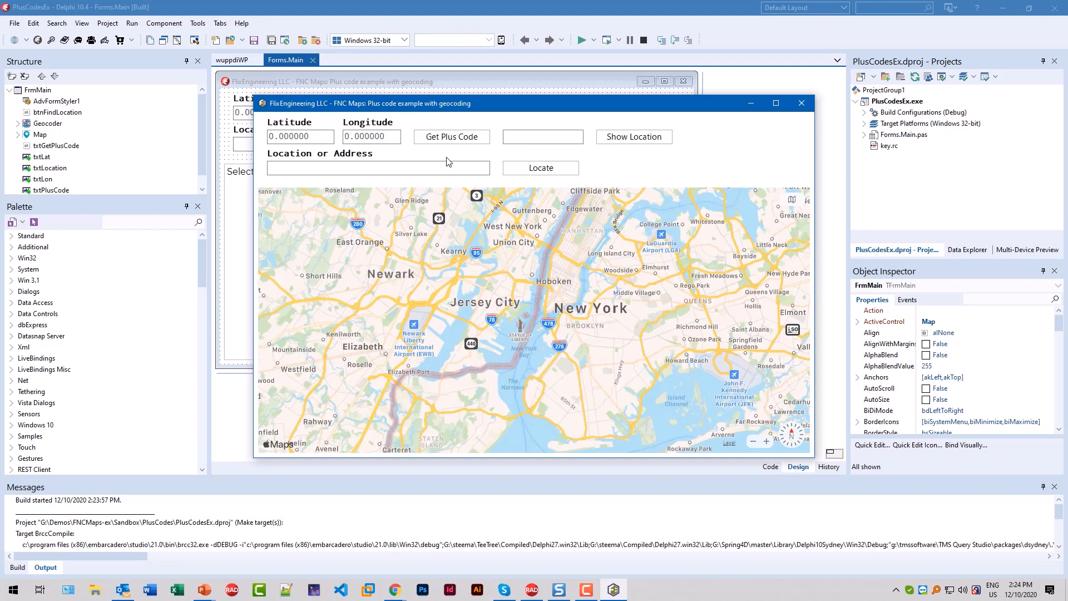
pyautogui.click(375, 168)
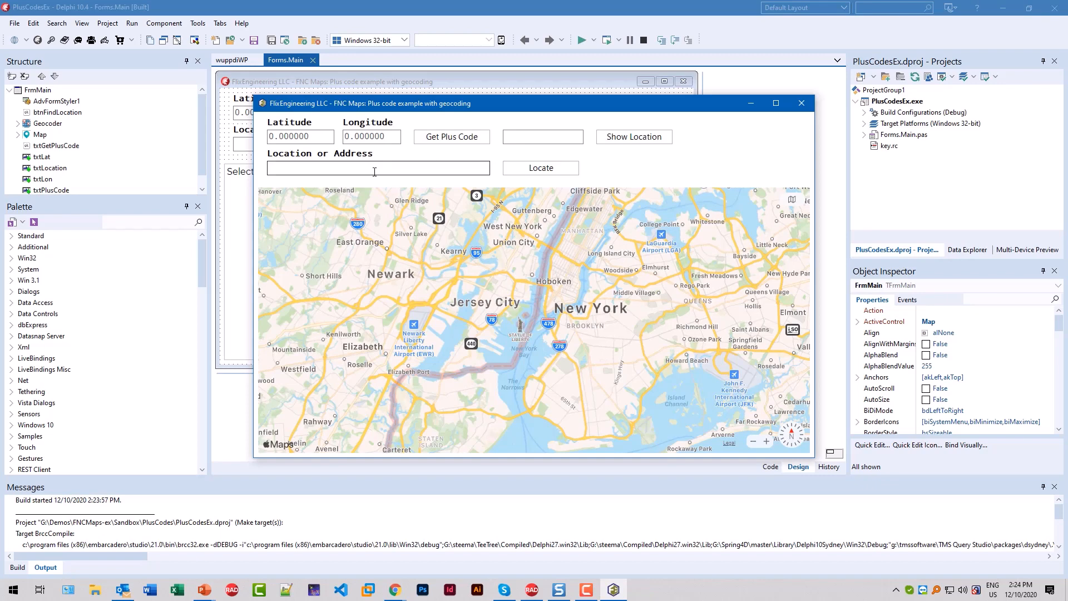
pyautogui.click(378, 167)
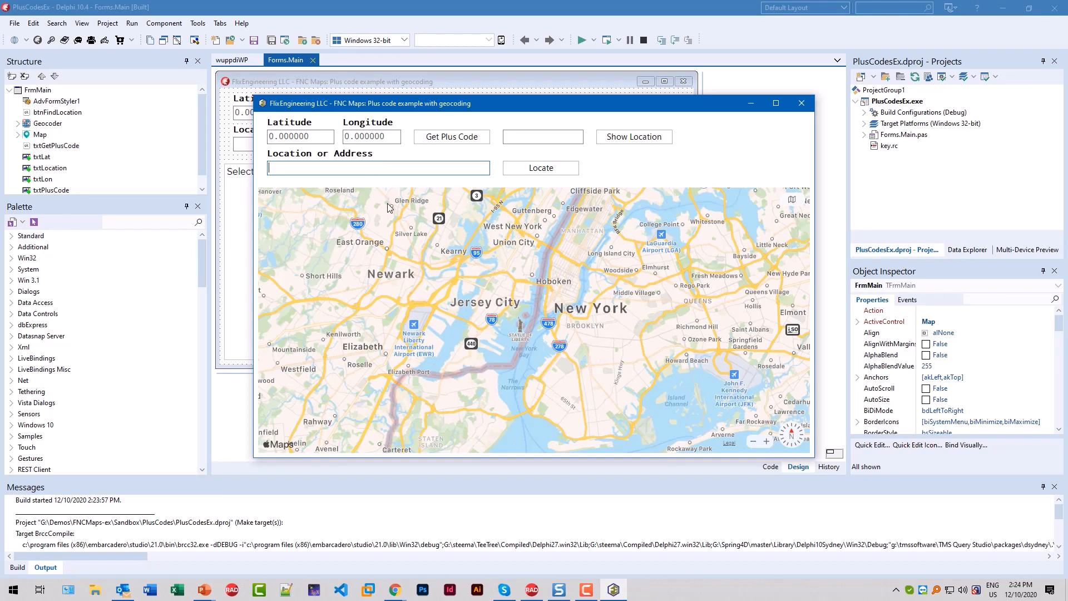
pyautogui.moveTo(418, 254)
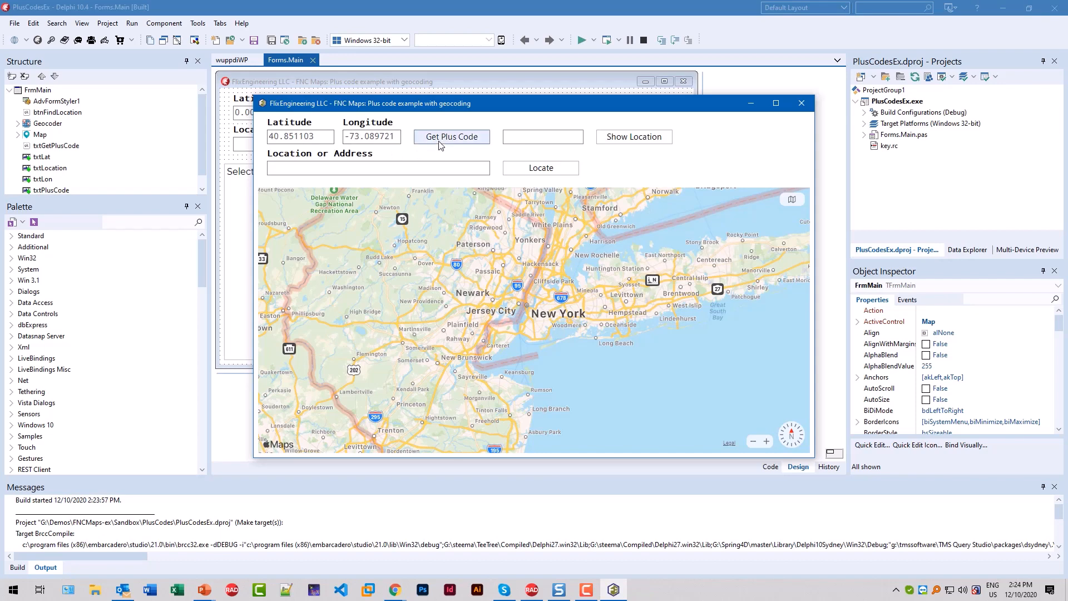
# Get plus code 87G8VW26+C4 for 40.851103, -73.089721 and start typing 'golden gate bridge'.
pyautogui.click(451, 137)
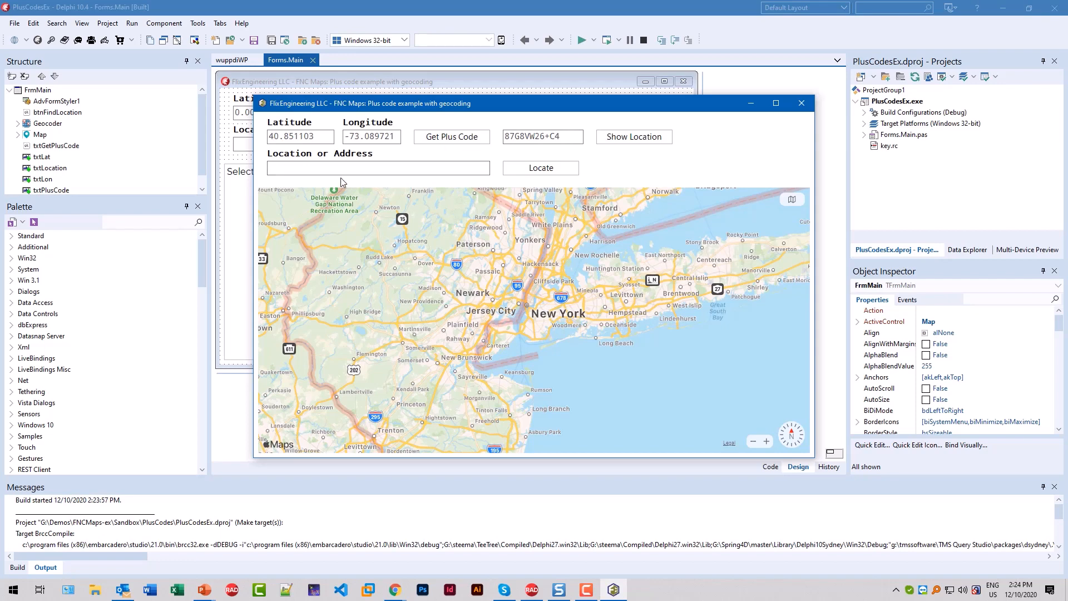
pyautogui.write('golden gate br')
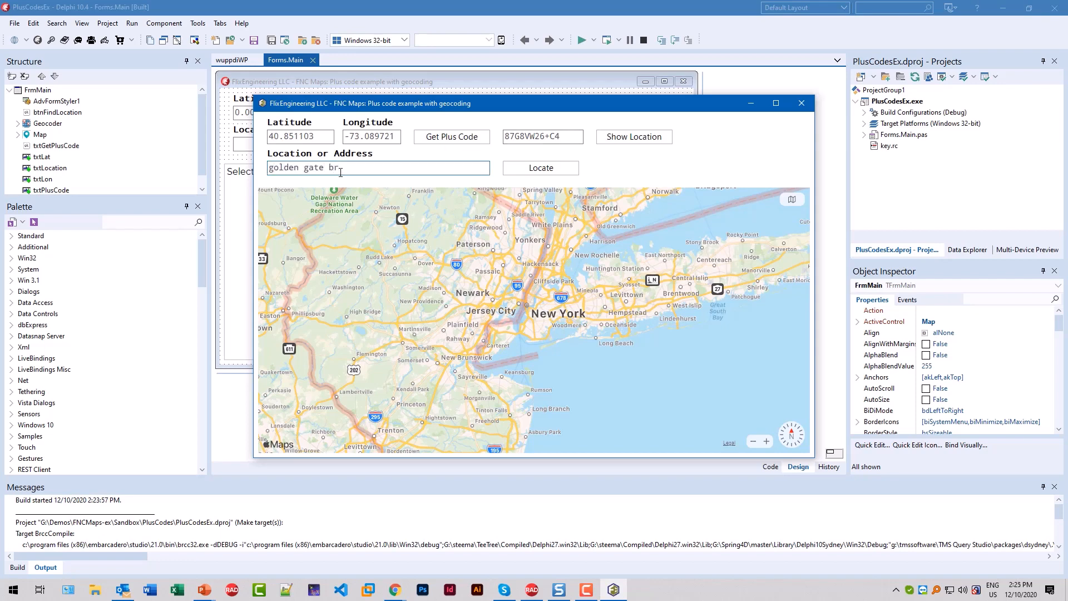
# Locate 'golden gate bridge' at 37.819929, -122.478255 and request its plus code.
pyautogui.write('idge')
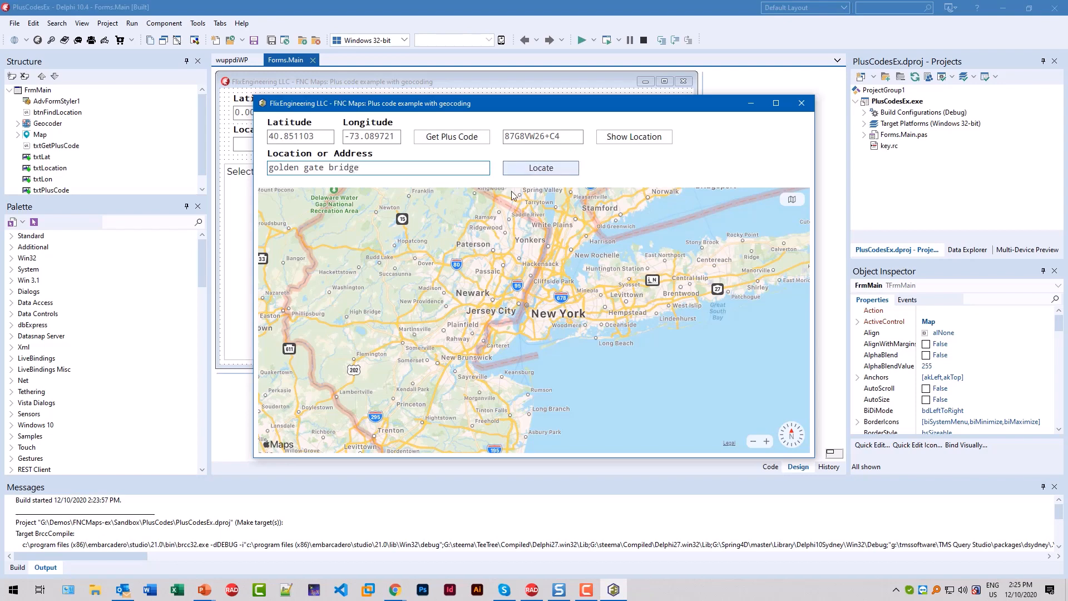
pyautogui.click(540, 167)
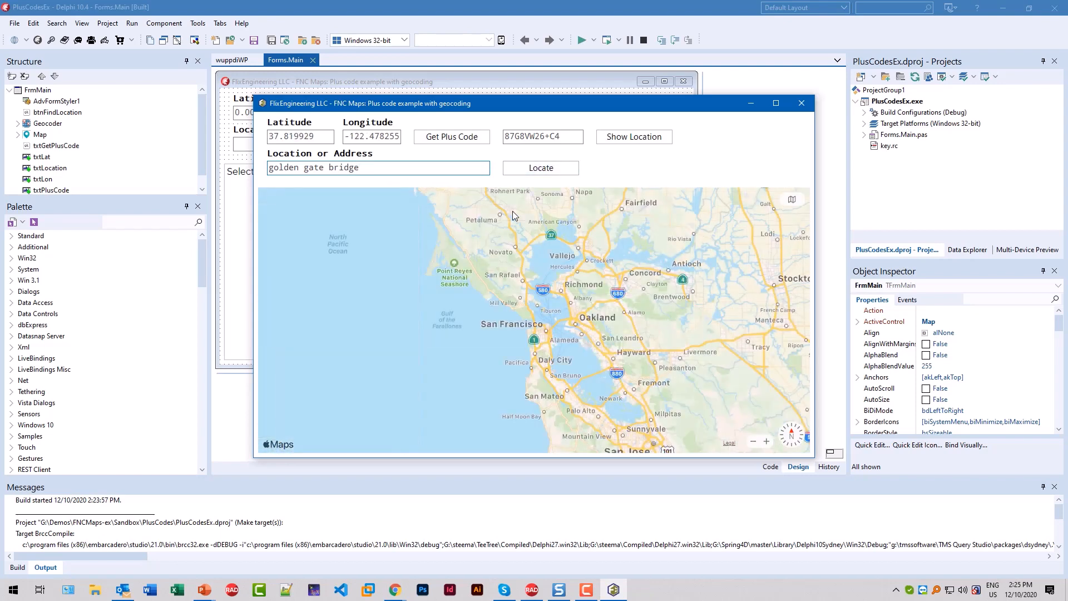
pyautogui.click(378, 168)
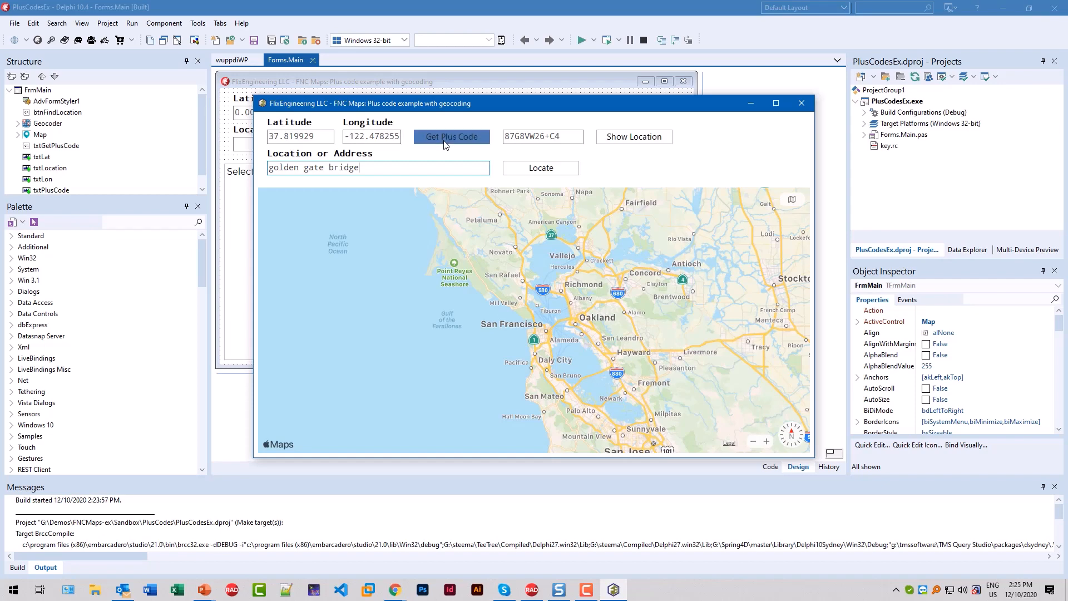
pyautogui.click(451, 136)
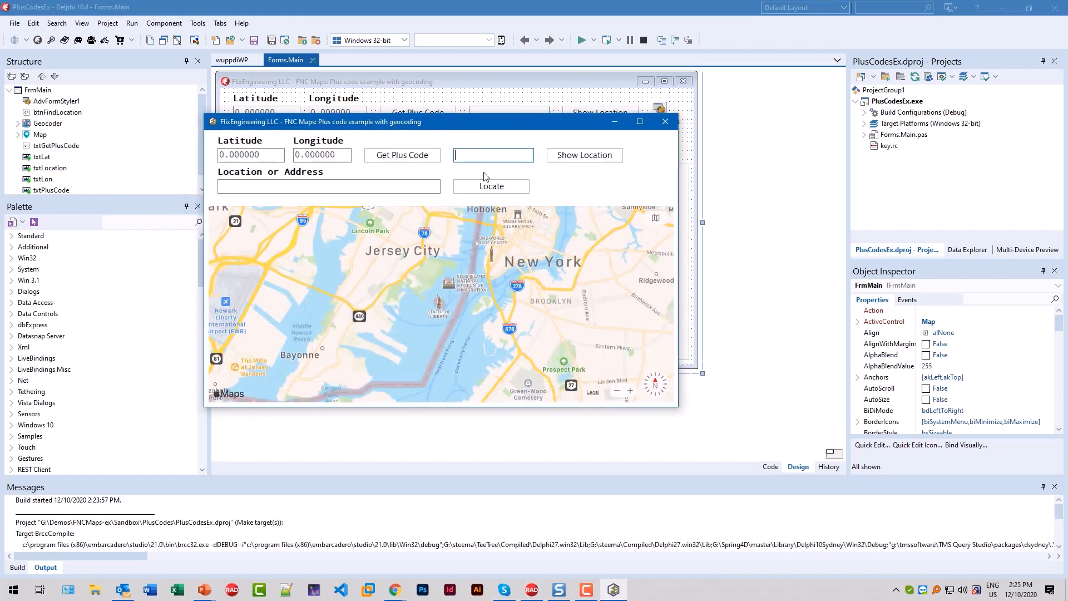
# Enter plus code 849VRG9C+XM and show its location on the map.
pyautogui.write('849VRG9C+XM')
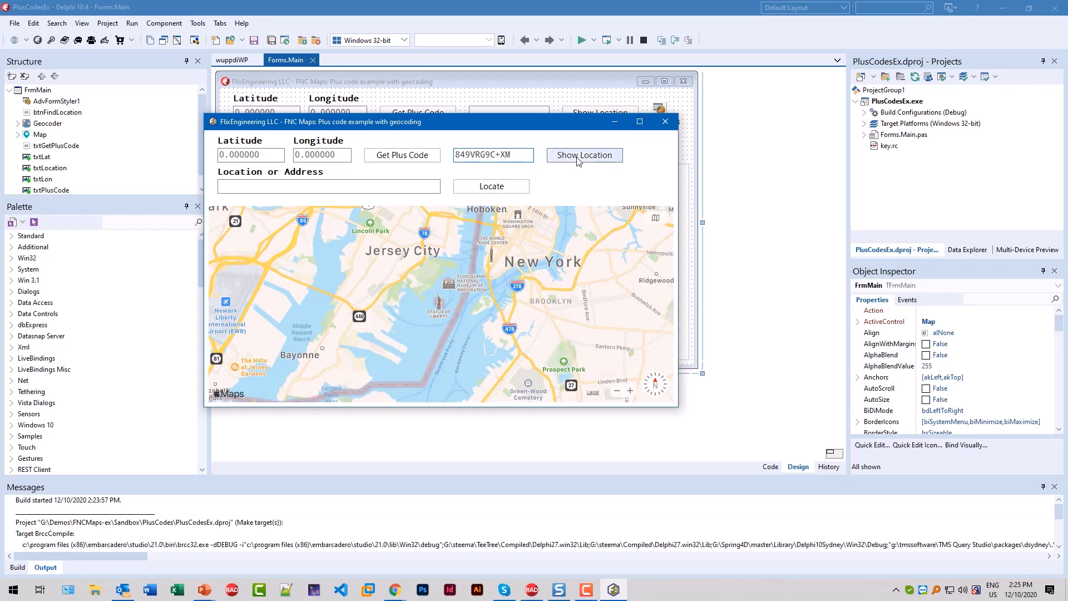
pyautogui.click(584, 155)
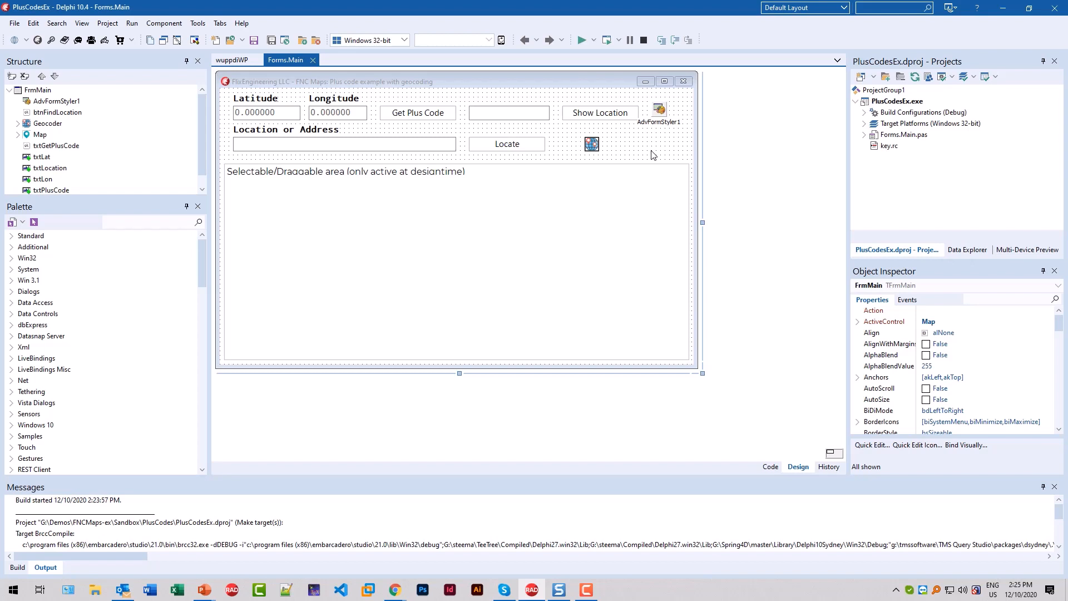
# Inspect AdvFormStyler1's AutoThemeAdapt setting, then the txtLon edit box's properties.
pyautogui.click(658, 110)
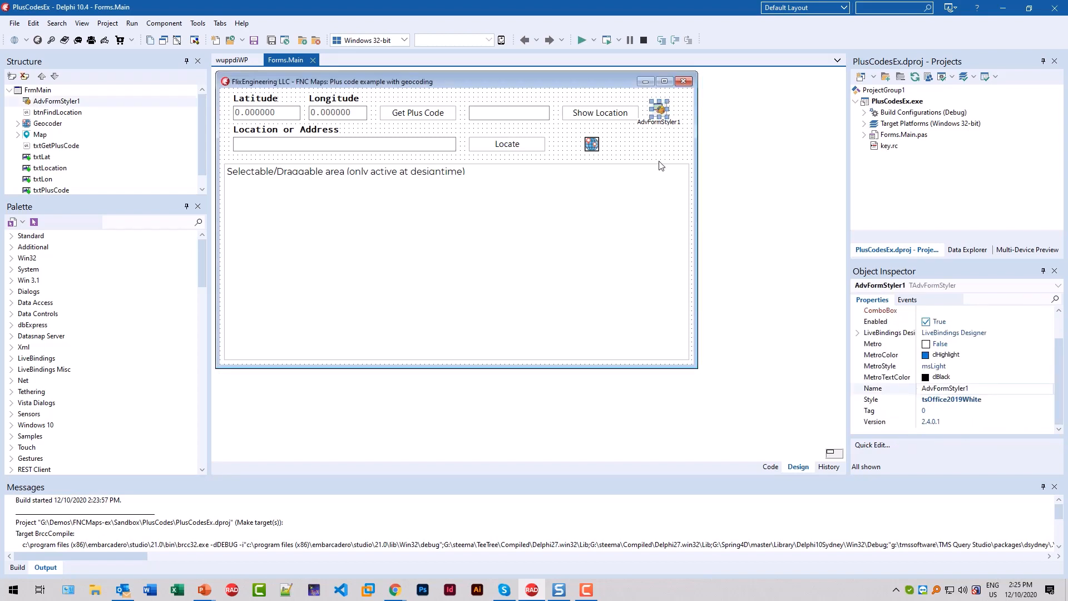
pyautogui.moveTo(690, 200)
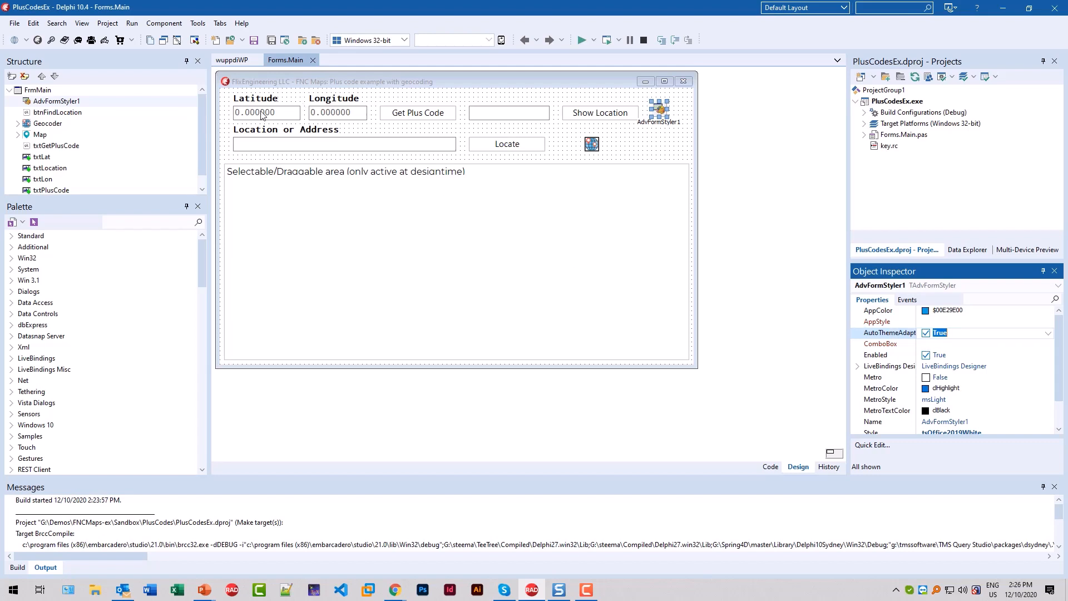
pyautogui.click(337, 113)
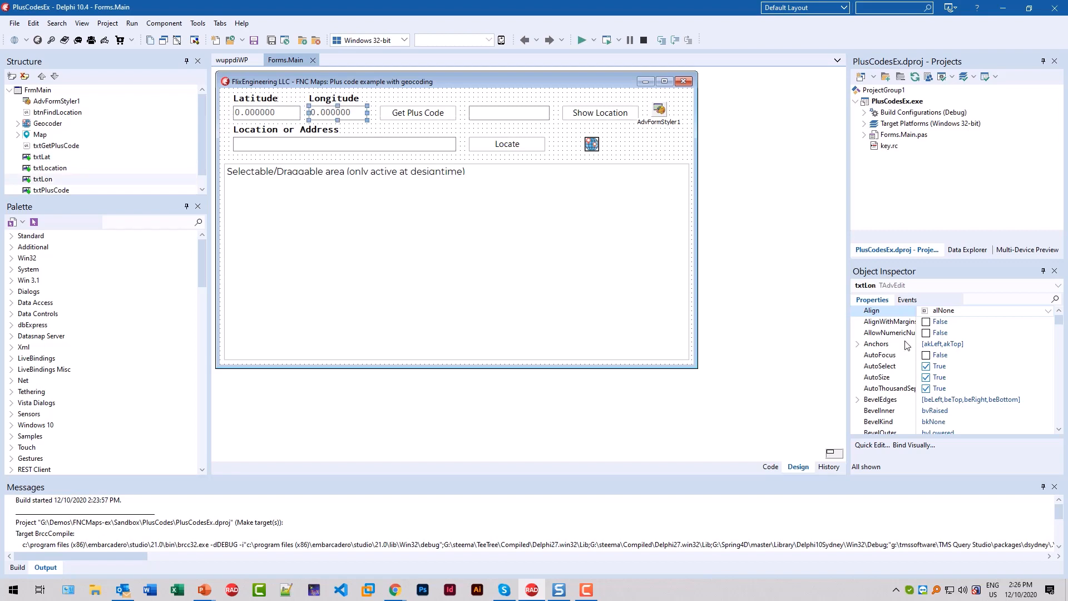
pyautogui.moveTo(904, 346)
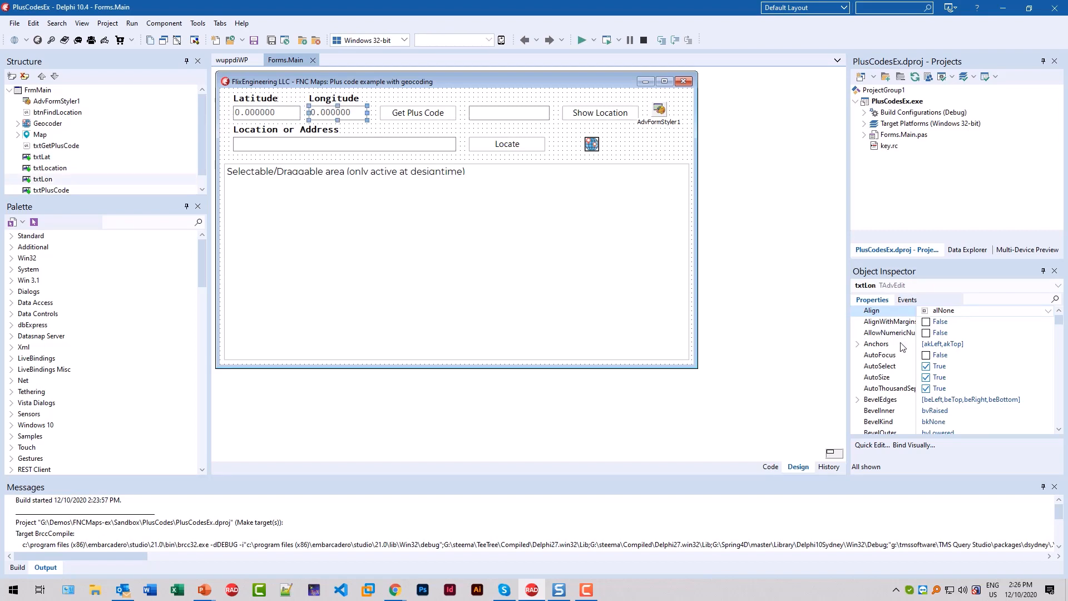
pyautogui.moveTo(333, 112)
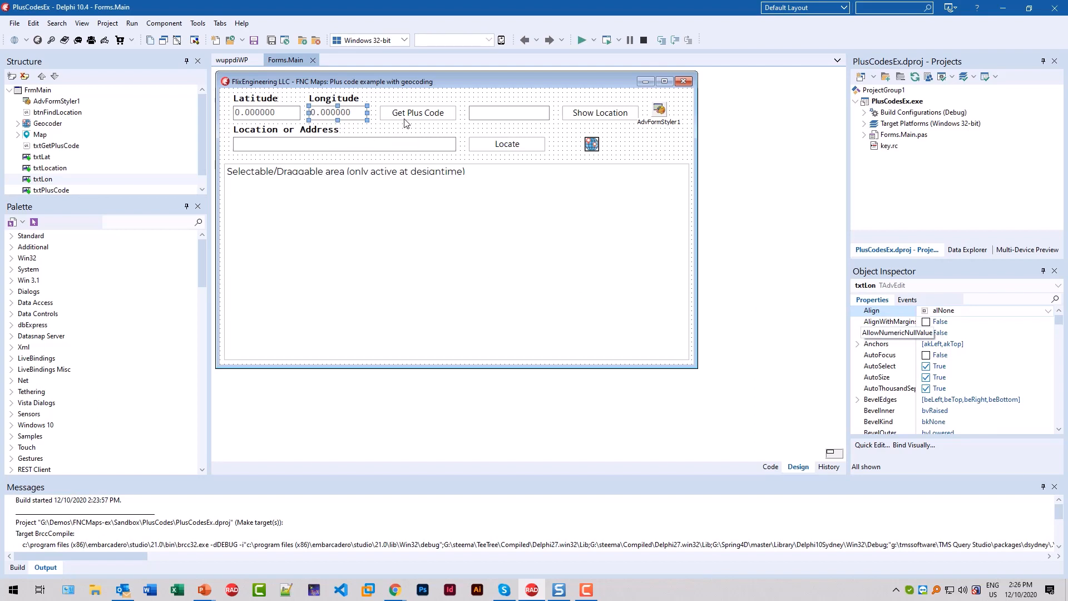
# Inspect the Get Plus Code button, plus code box, Location and Longitude fields in the Object Inspector.
pyautogui.click(417, 112)
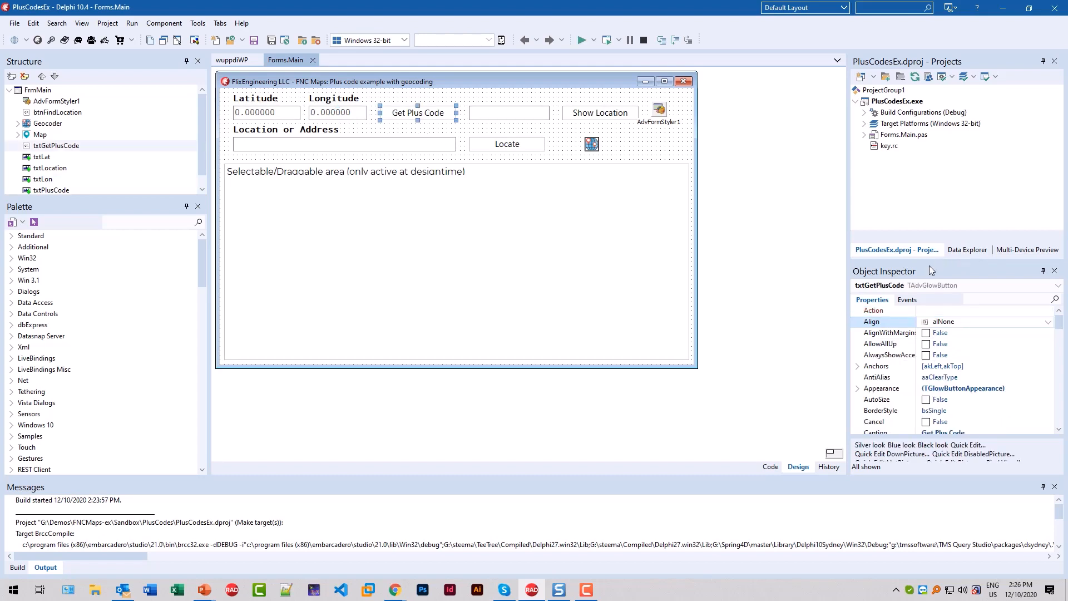
pyautogui.moveTo(442, 161)
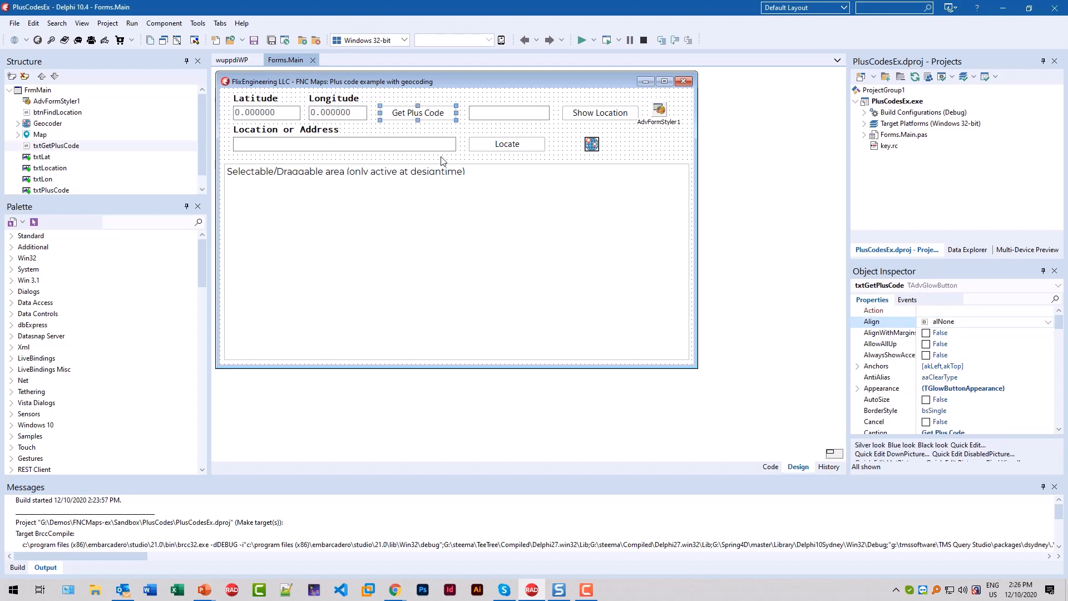
pyautogui.moveTo(498, 117)
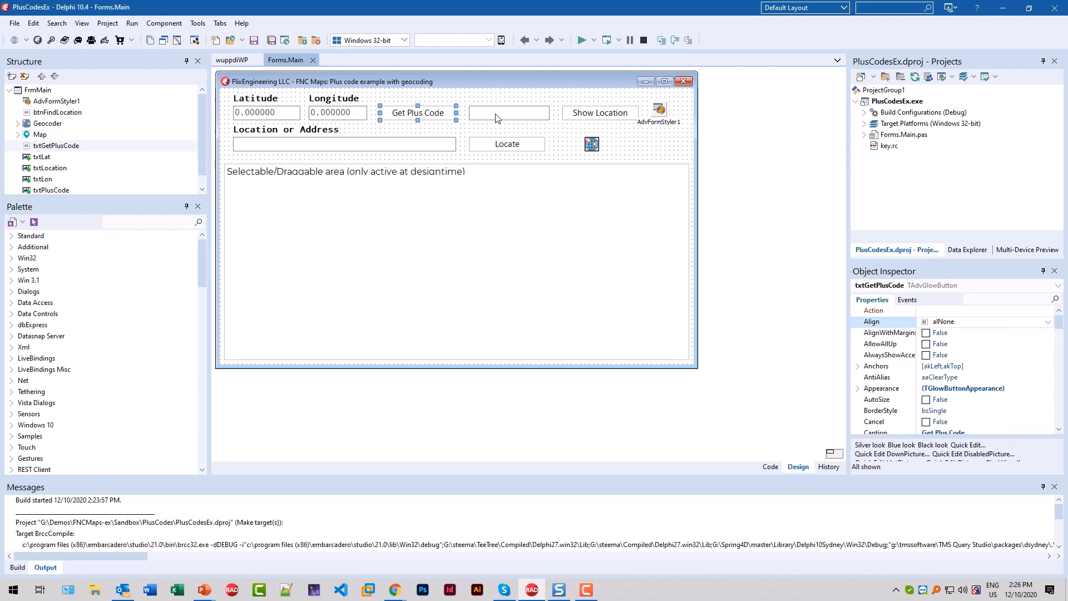
pyautogui.click(507, 112)
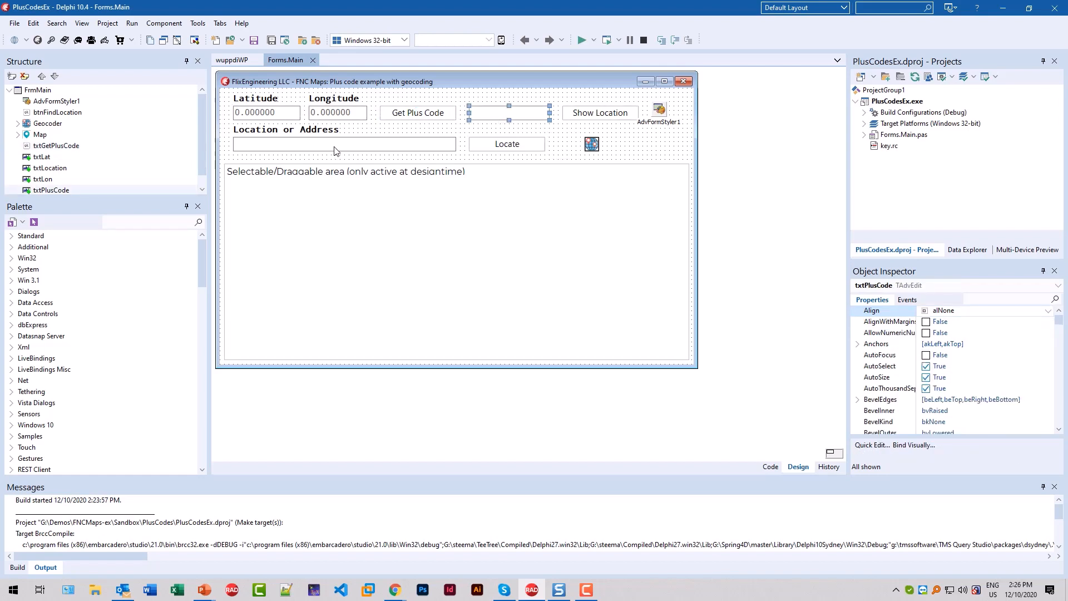
pyautogui.click(343, 143)
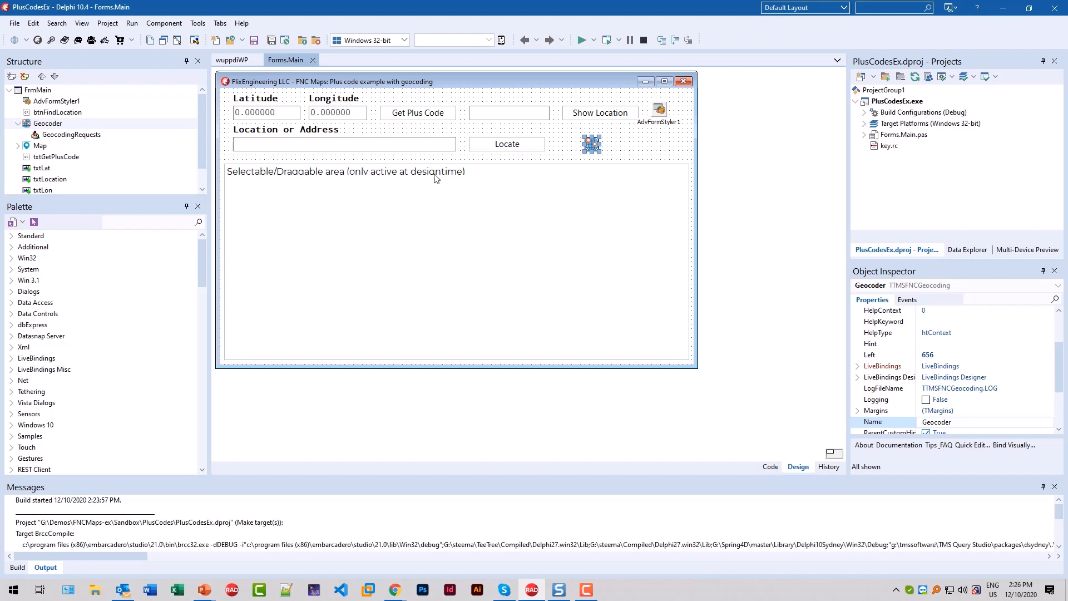
pyautogui.moveTo(398, 164)
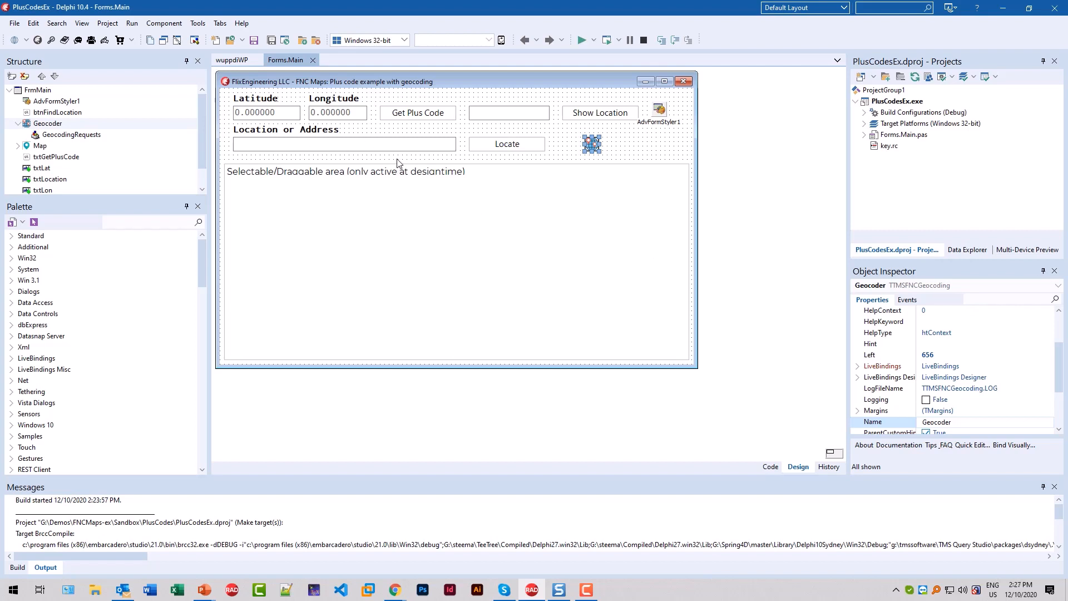
pyautogui.scroll(-3)
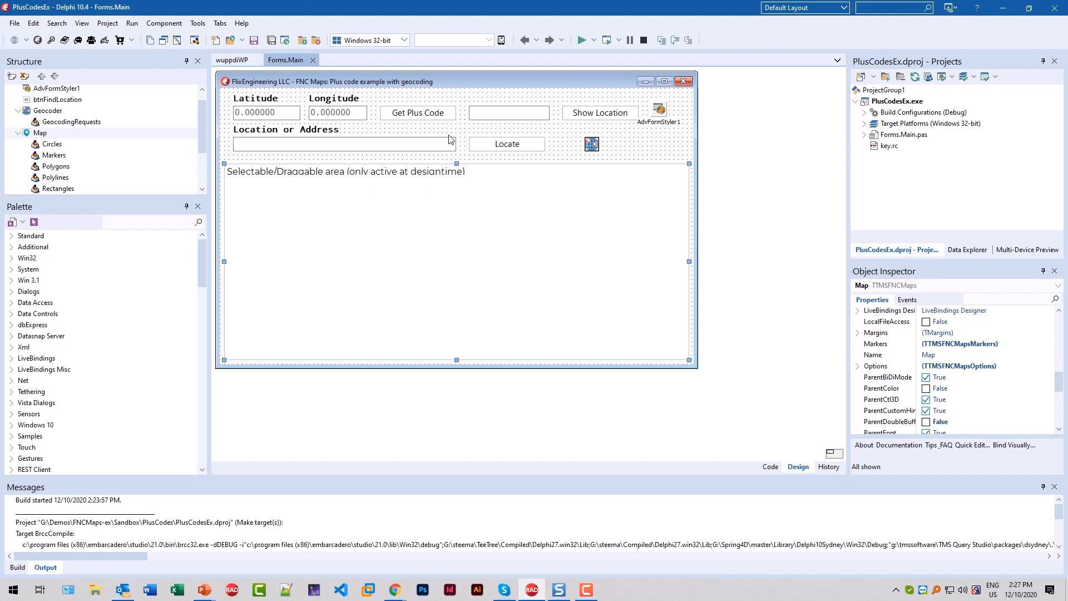
pyautogui.moveTo(312, 121)
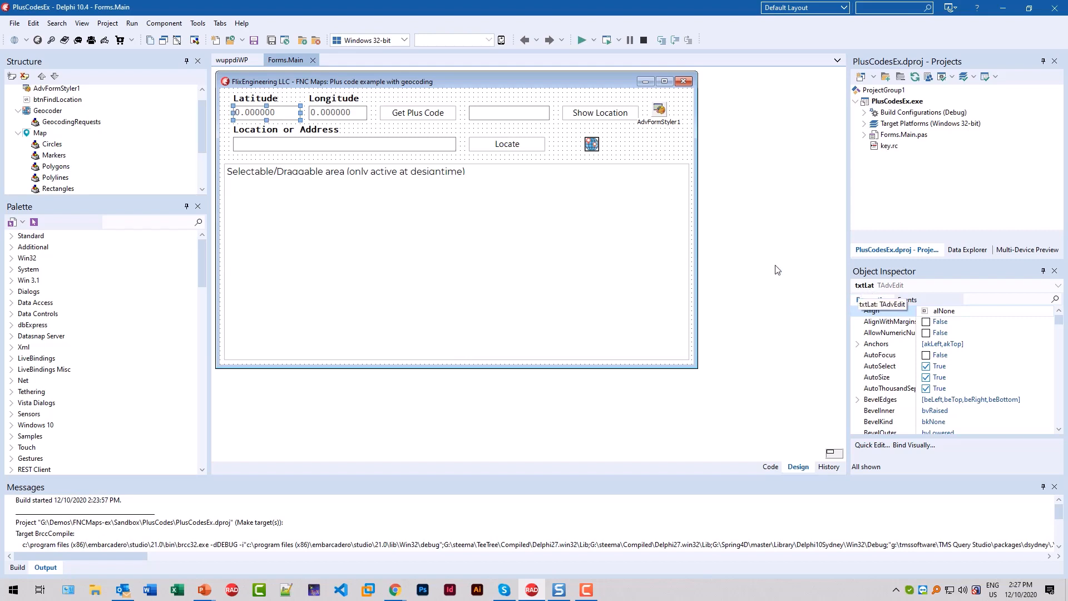
pyautogui.click(336, 112)
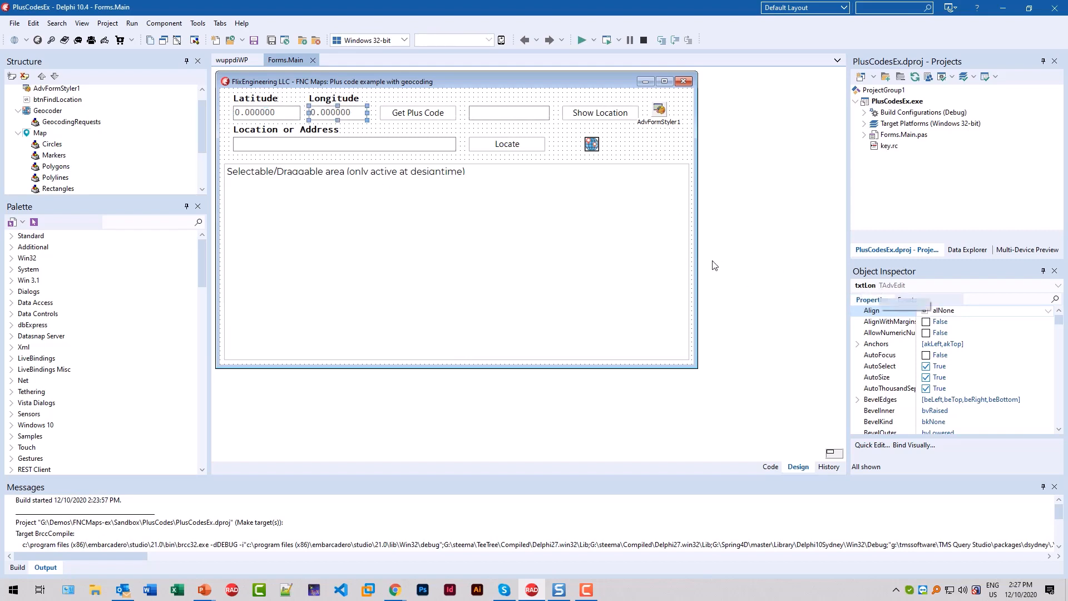
pyautogui.click(417, 112)
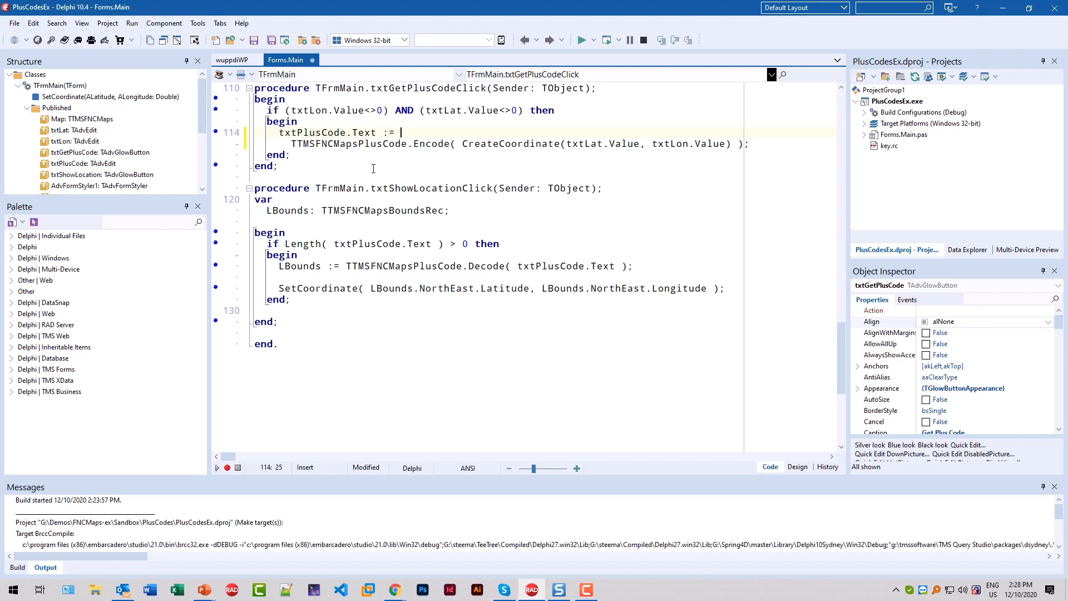
pyautogui.moveTo(322, 121)
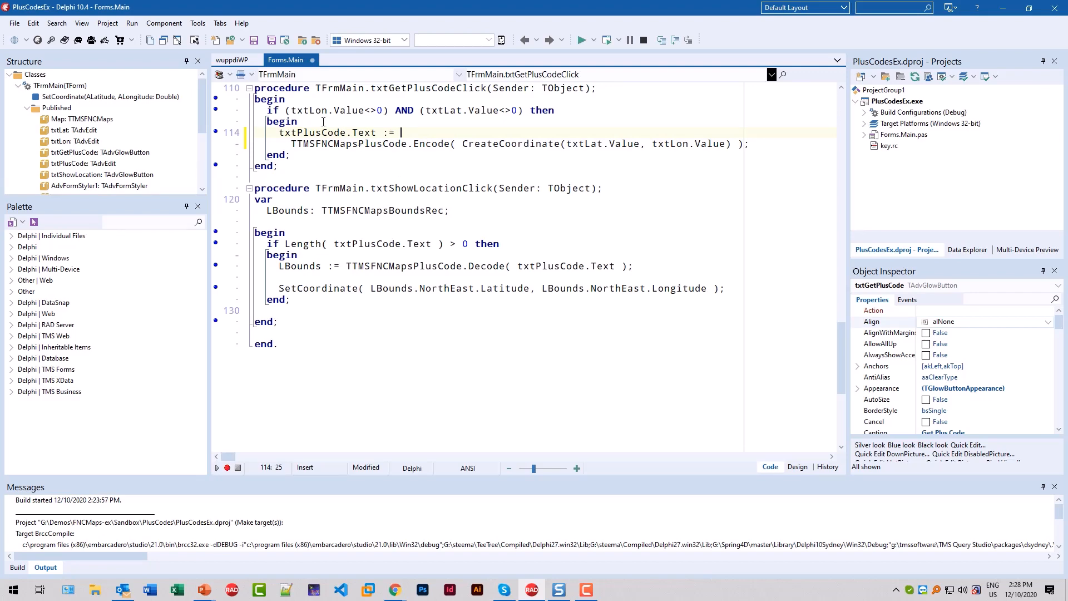
pyautogui.moveTo(454, 113)
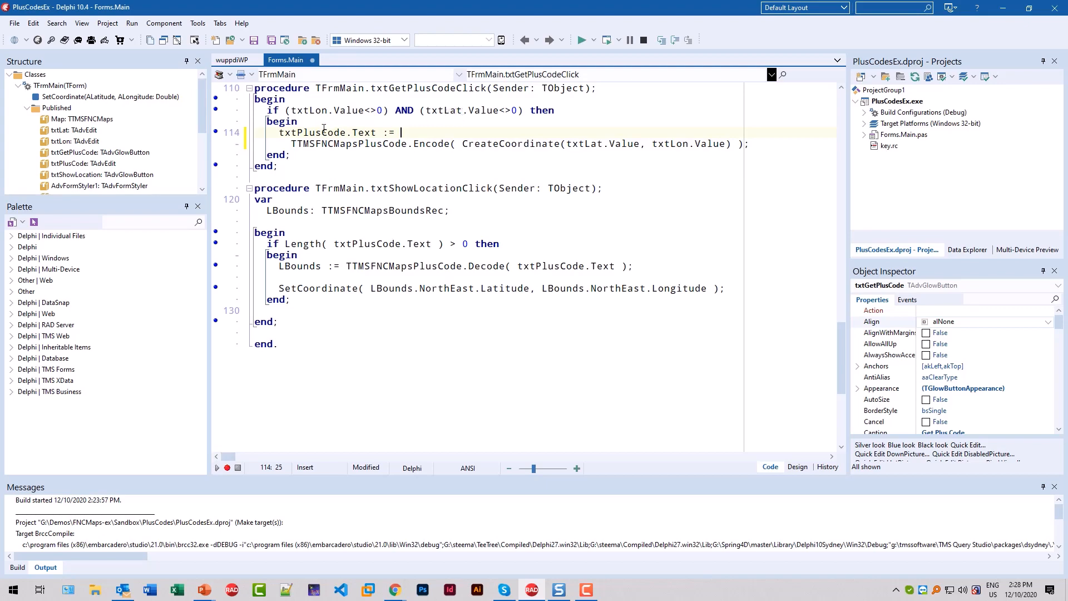
pyautogui.moveTo(403, 155)
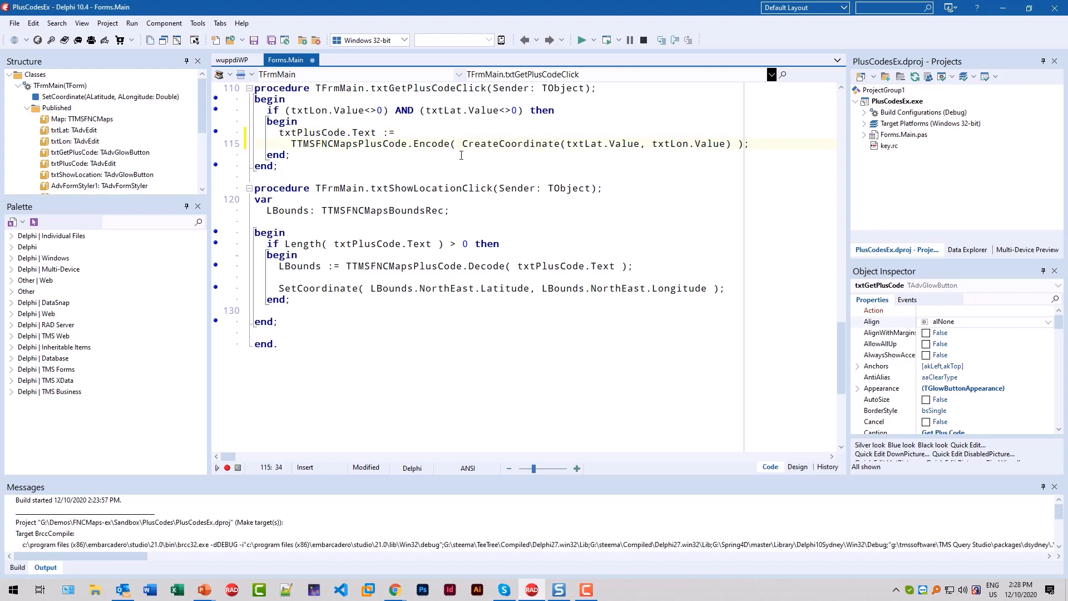
pyautogui.moveTo(514, 154)
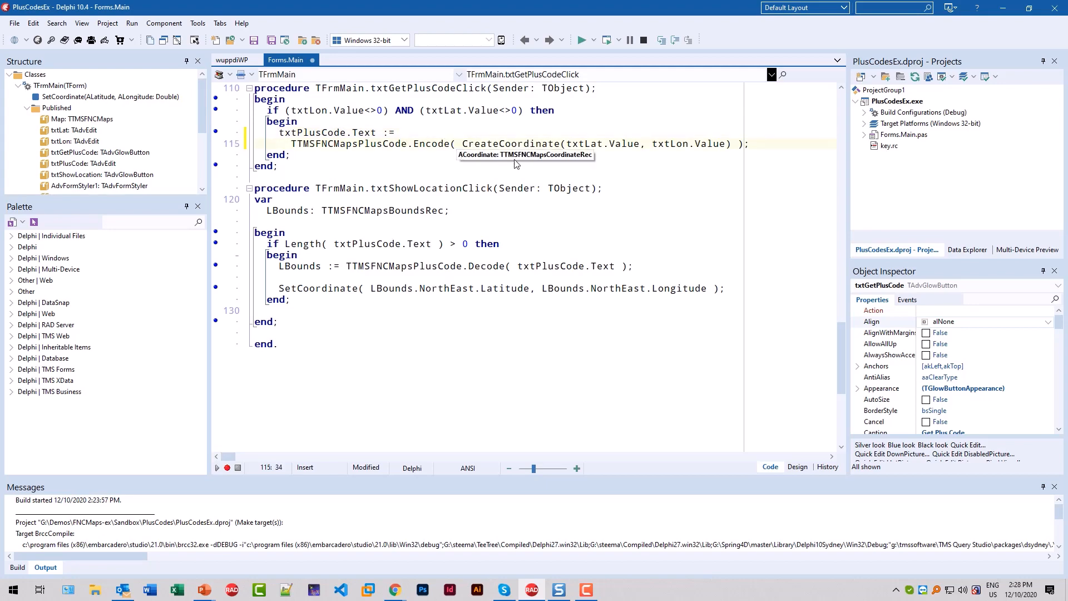
pyautogui.moveTo(545, 161)
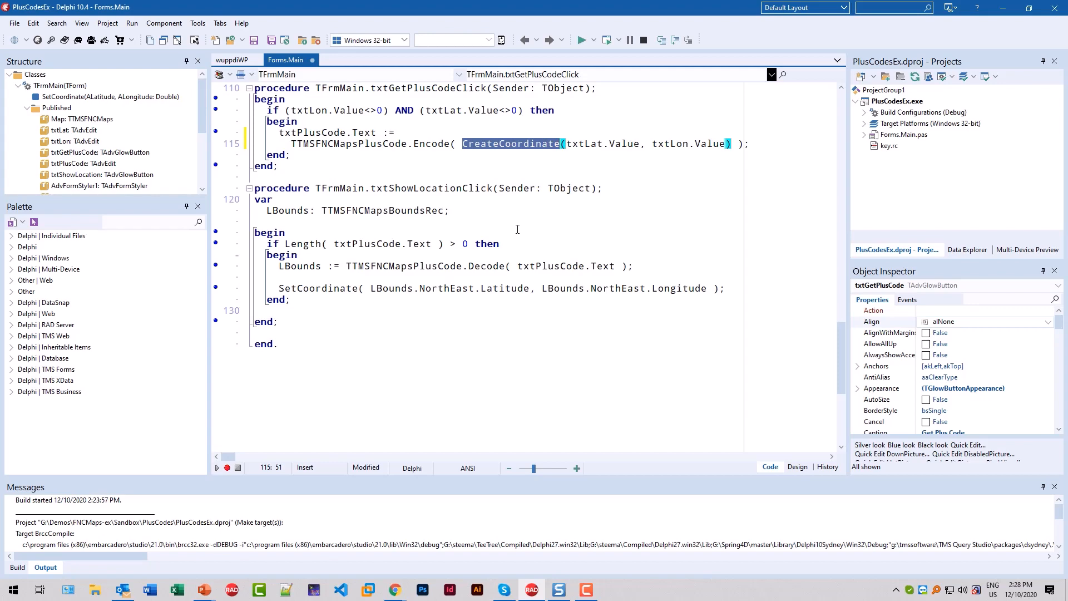
# Highlight the CreateCoordinate call and the txtLat reference in txtGetPlusCodeClick.
pyautogui.doubleClick(585, 143)
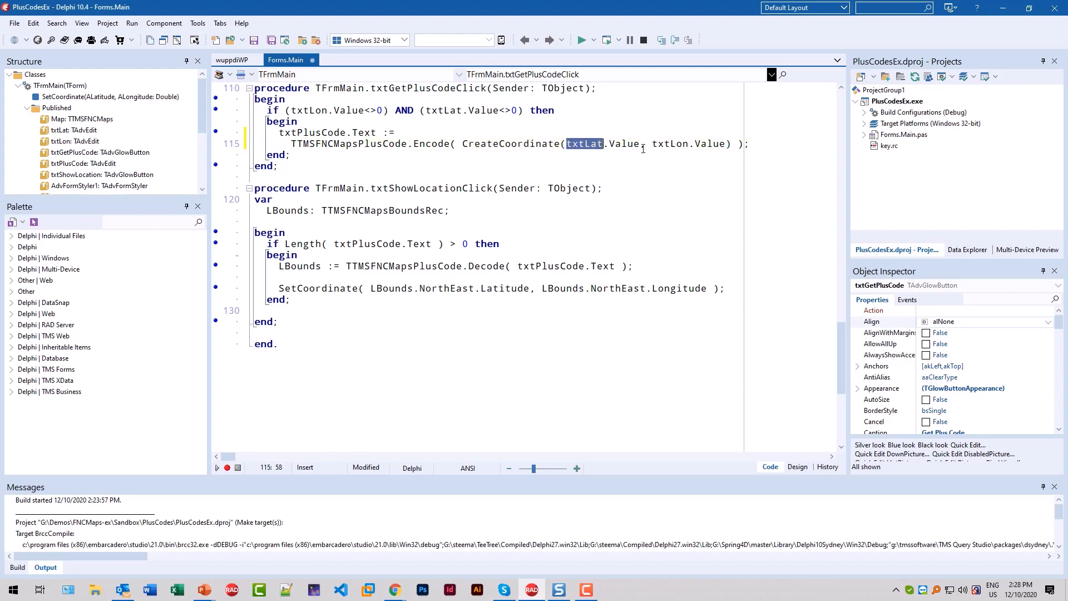
pyautogui.doubleClick(710, 144)
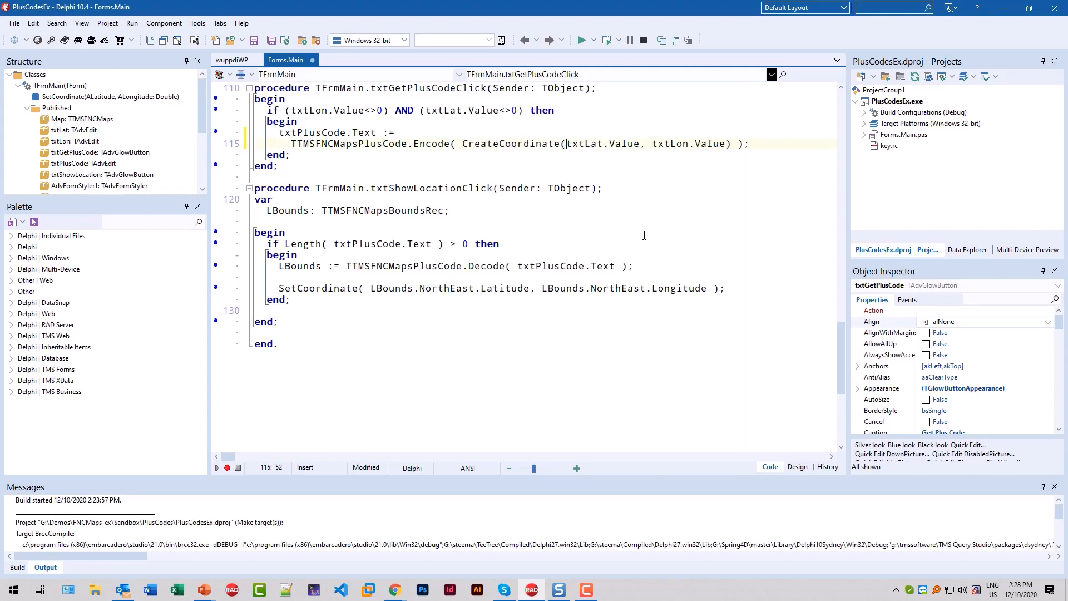
pyautogui.moveTo(565, 143)
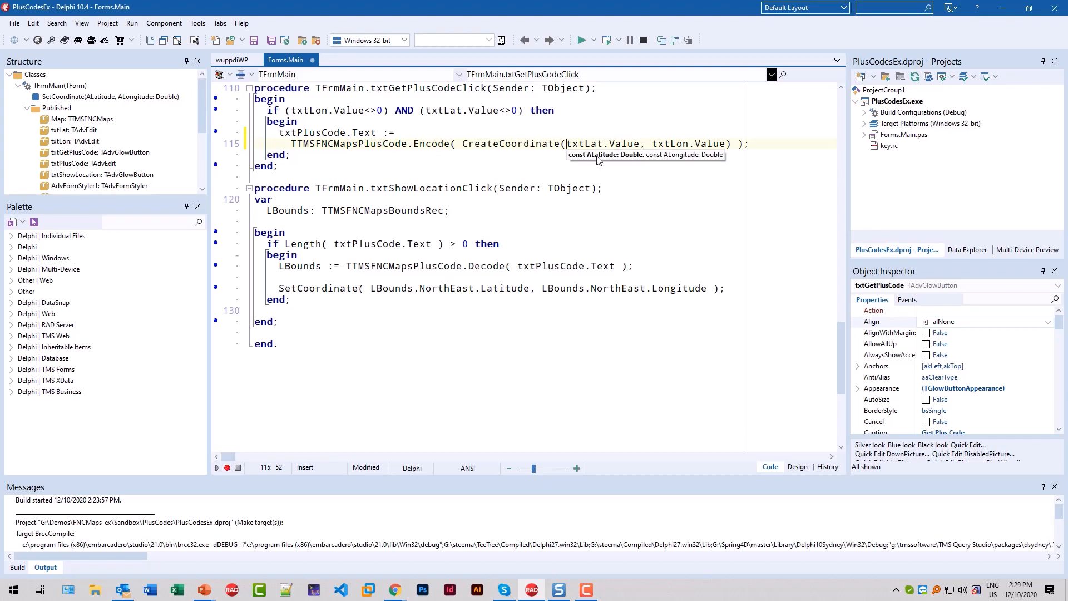
pyautogui.moveTo(519, 190)
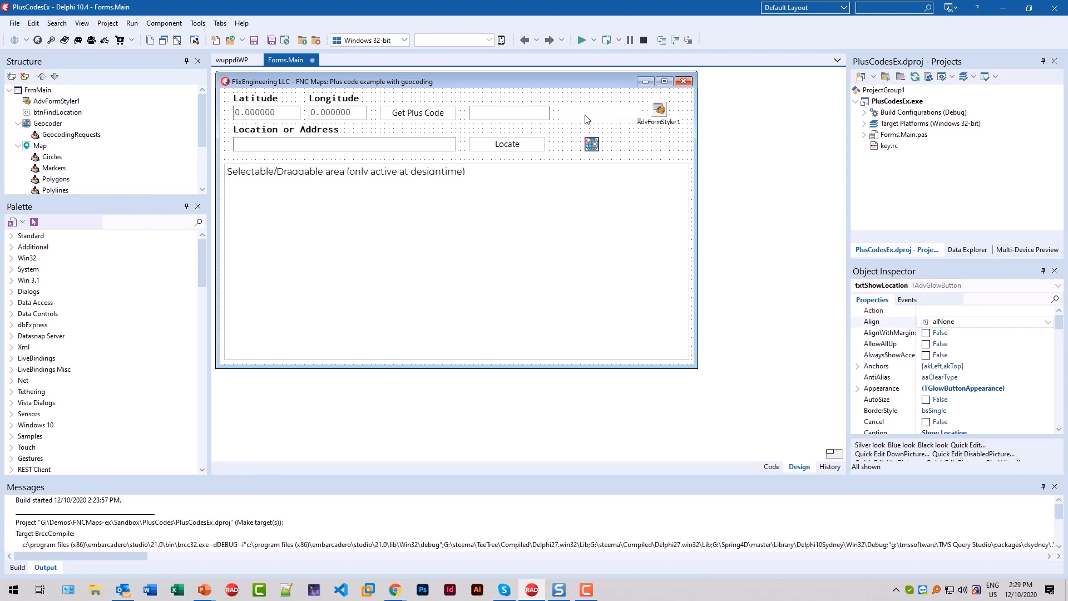
# Walk through txtShowLocationClick's length check and decode line, highlighting TTMSFNCMapsBoundsRec.
pyautogui.click(771, 466)
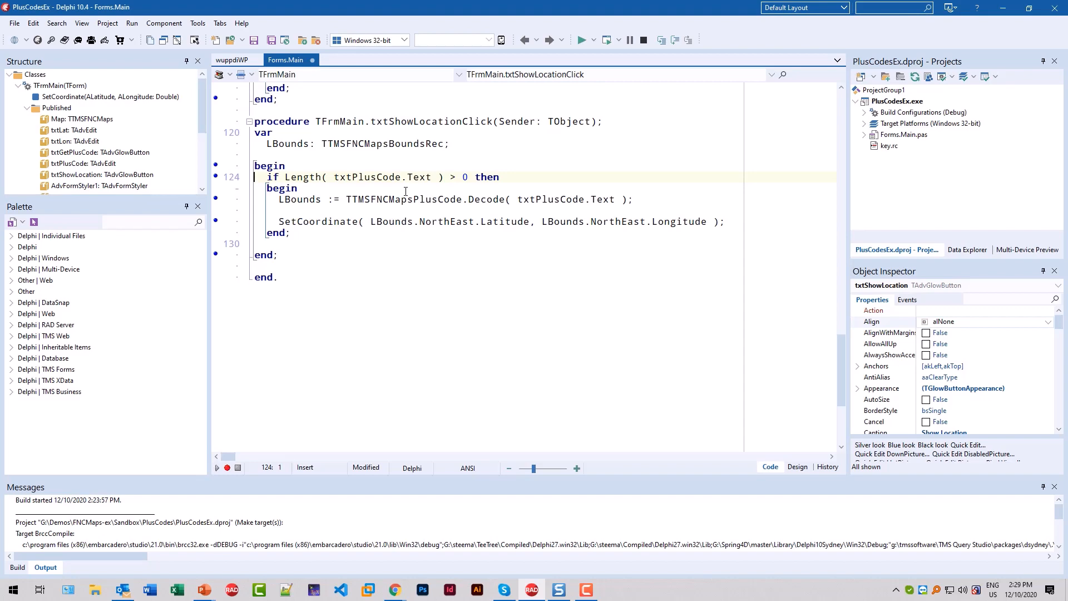
pyautogui.click(299, 199)
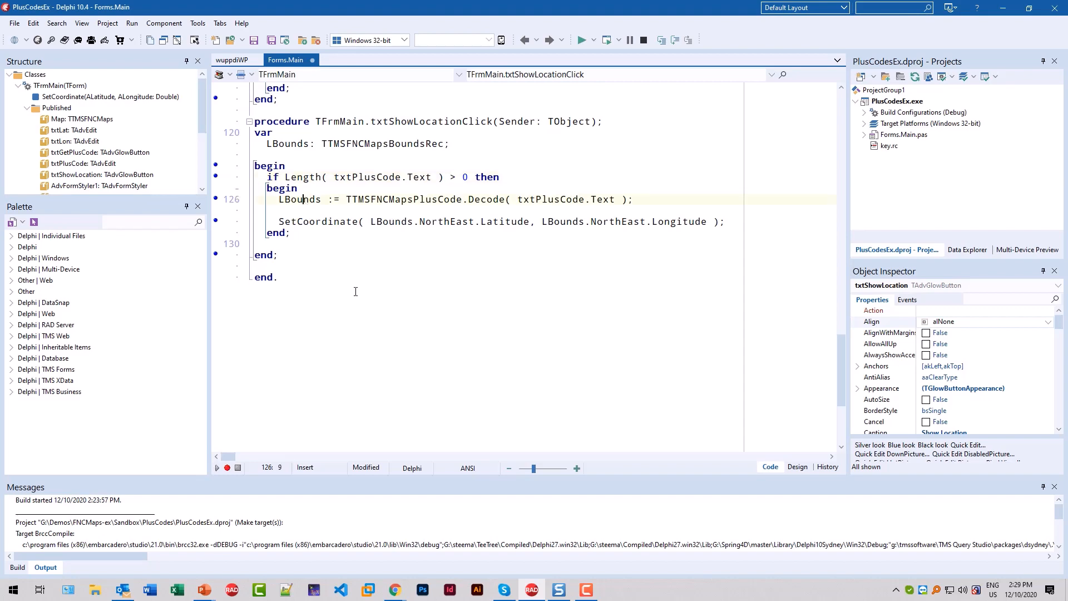
pyautogui.click(255, 165)
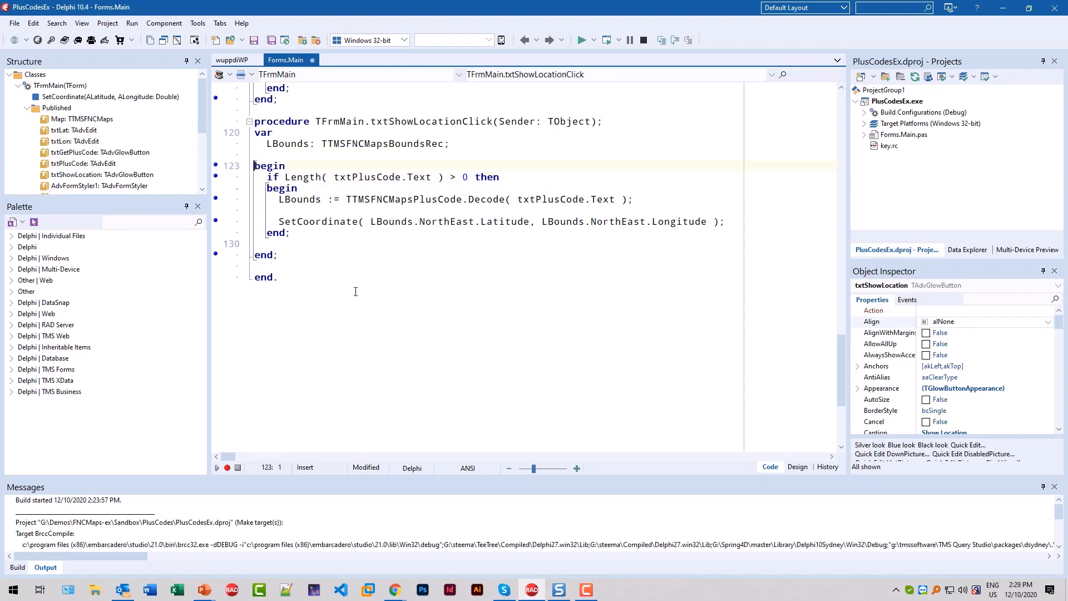
pyautogui.doubleClick(486, 199)
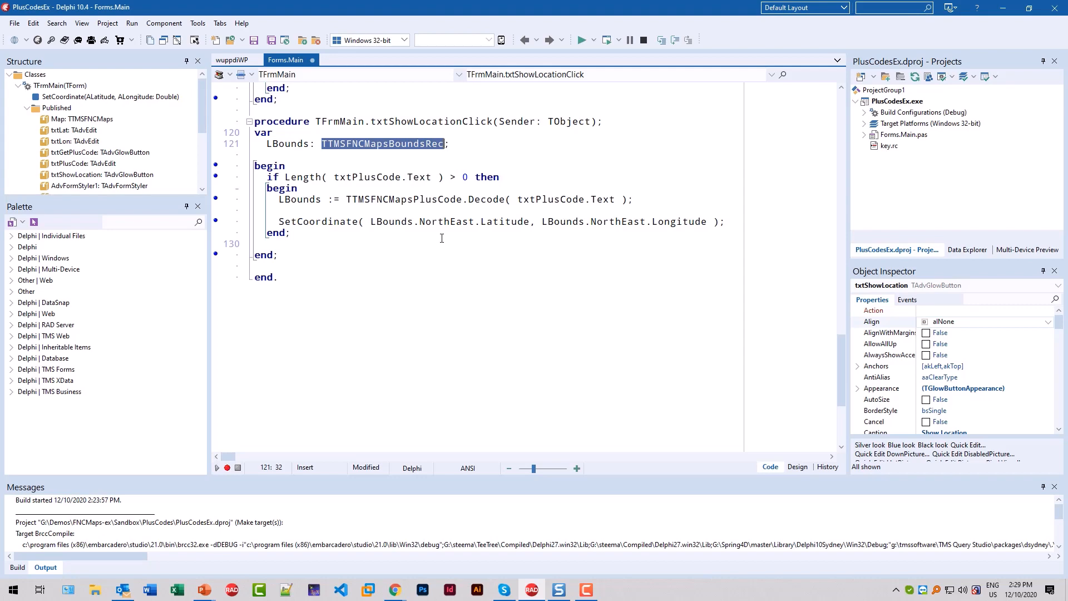
pyautogui.moveTo(457, 234)
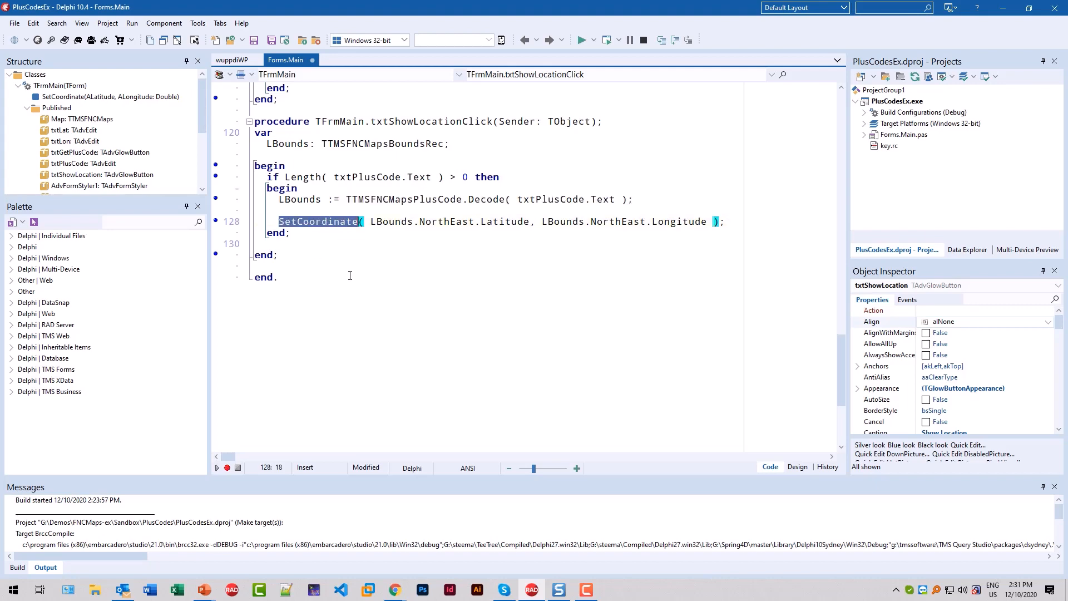
pyautogui.moveTo(512, 222)
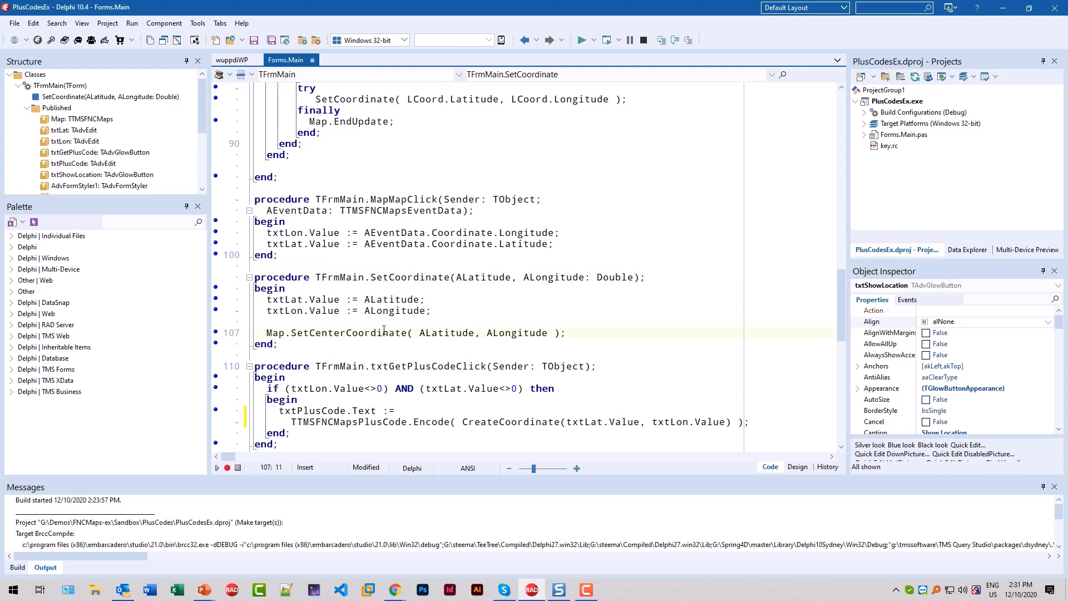
pyautogui.click(420, 333)
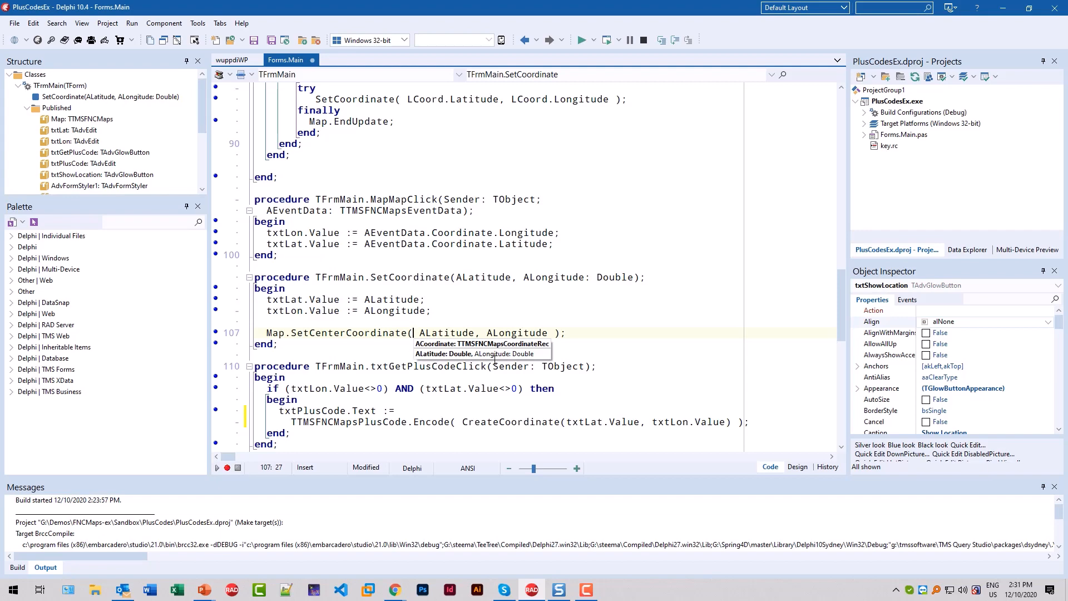
pyautogui.moveTo(491, 361)
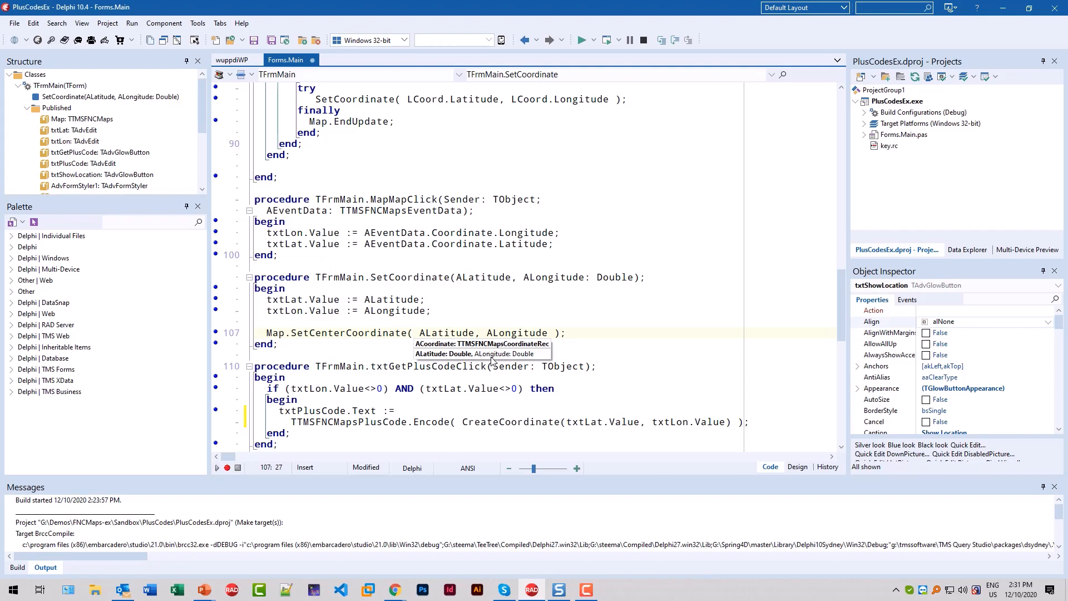
# On the form design, select the txtLocation address field and then the Locate button.
pyautogui.click(797, 467)
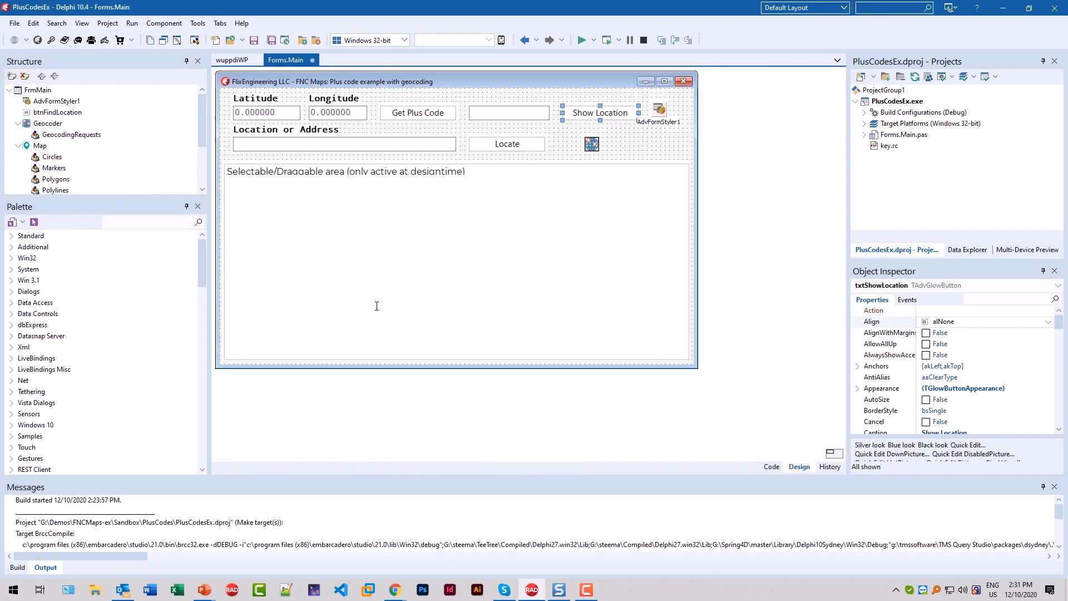
pyautogui.moveTo(343, 216)
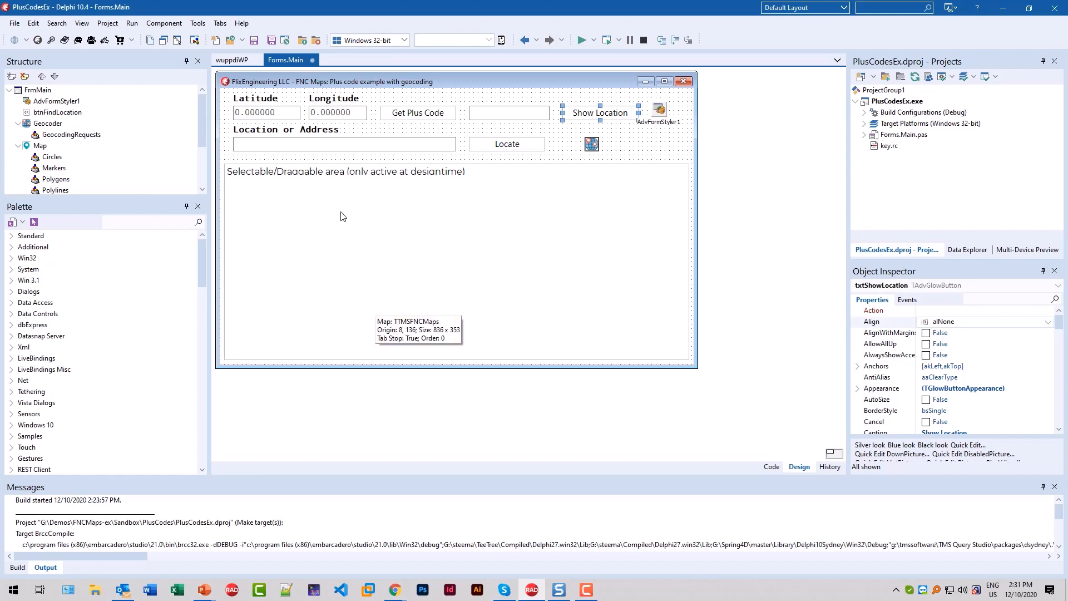
pyautogui.click(344, 144)
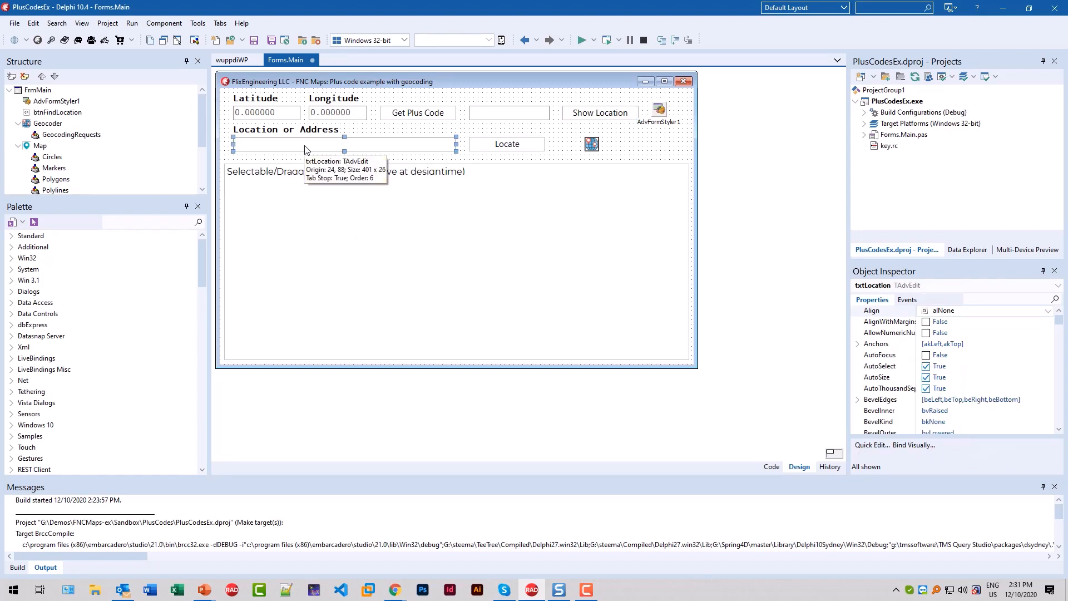
pyautogui.moveTo(327, 109)
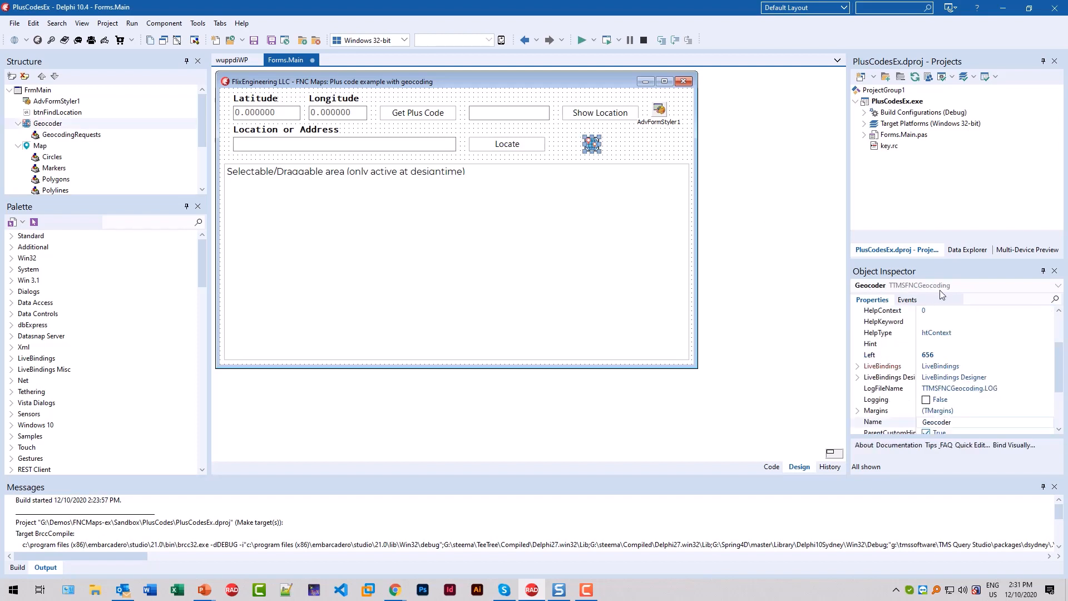
pyautogui.click(771, 466)
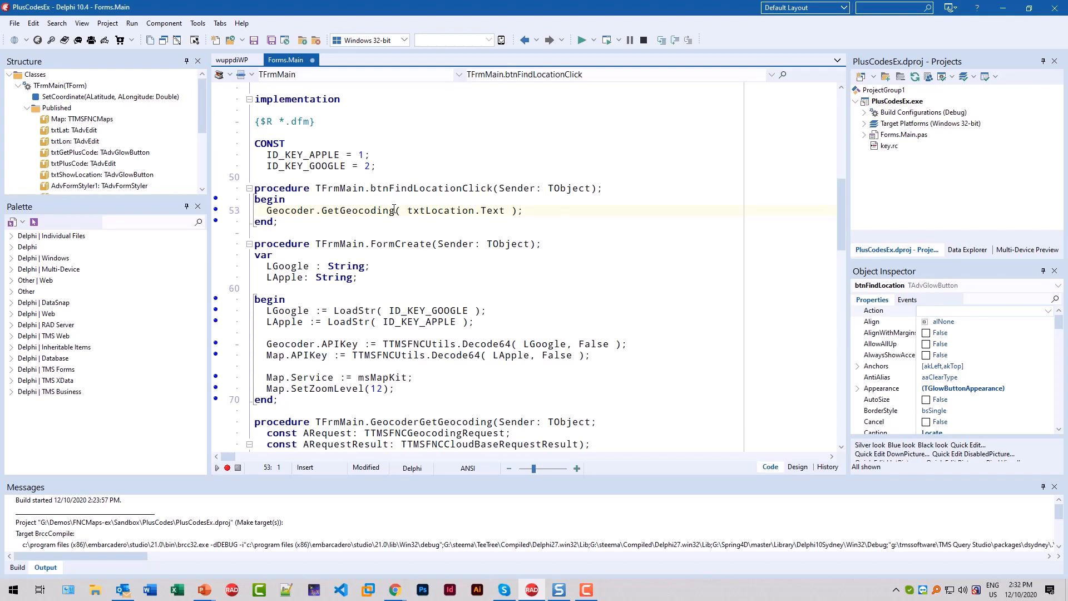
pyautogui.moveTo(482, 210)
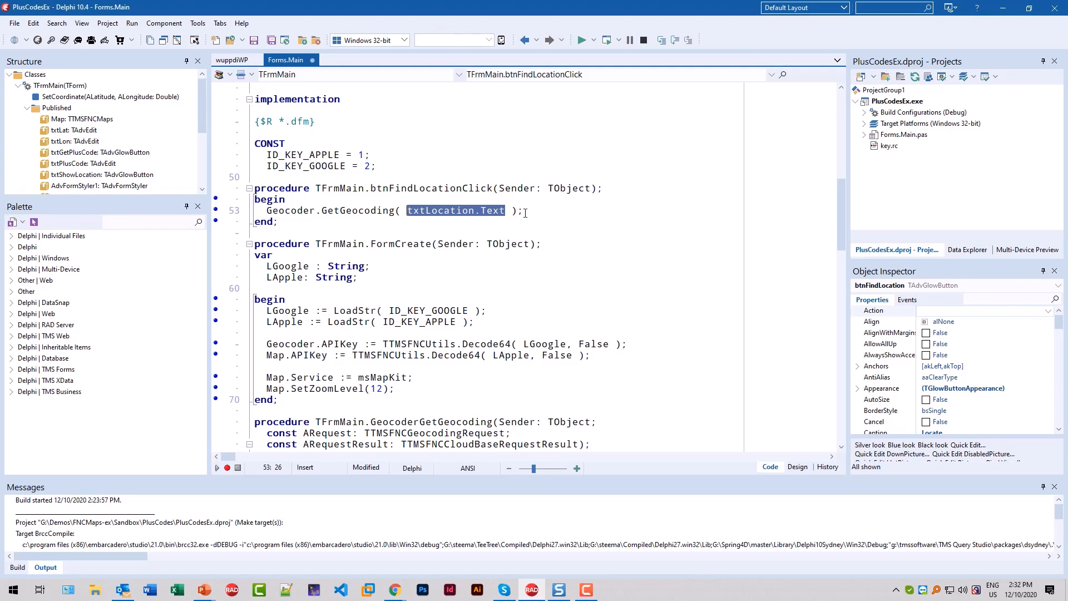
# Deselect txtLocation.Text in btnFindLocationClick and go back to the form design.
pyautogui.click(528, 210)
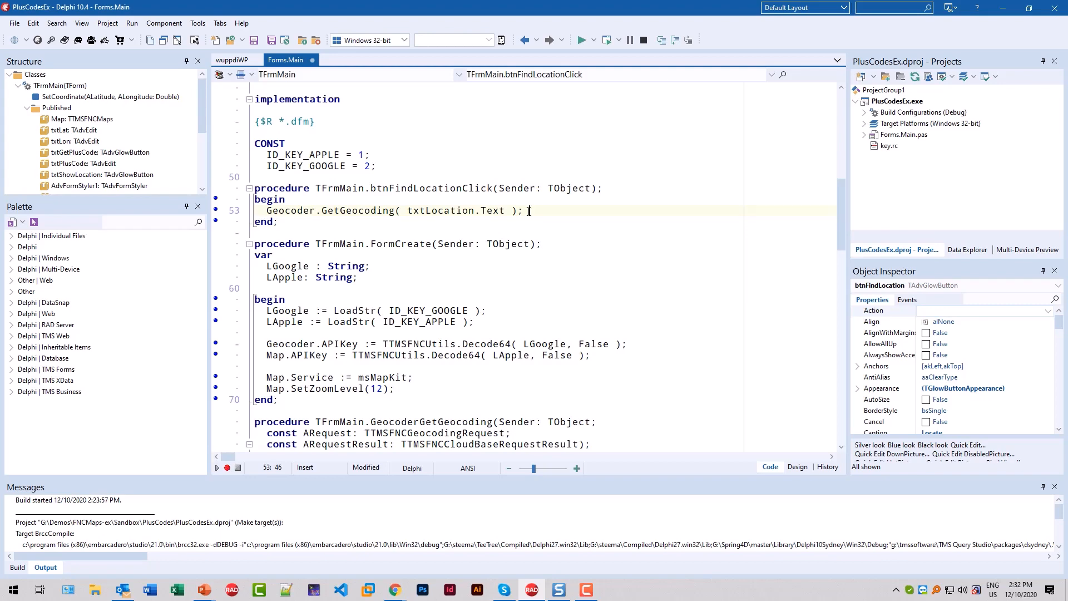
pyautogui.click(796, 466)
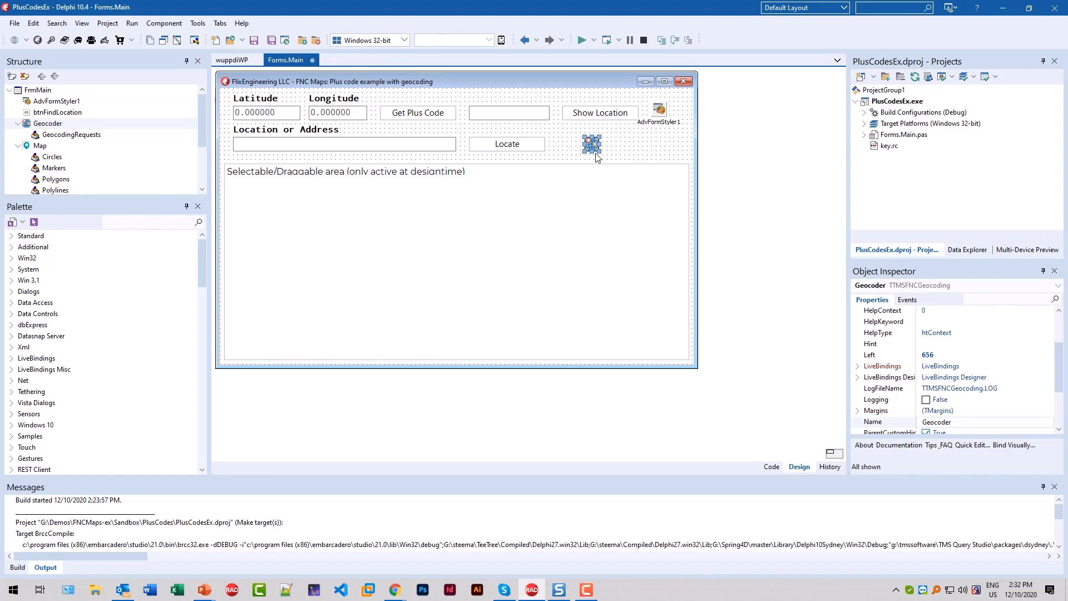
# Select the Geocoder component and show its events, where OnGetGeocoding uses GeocoderGetGeocoding.
pyautogui.click(906, 300)
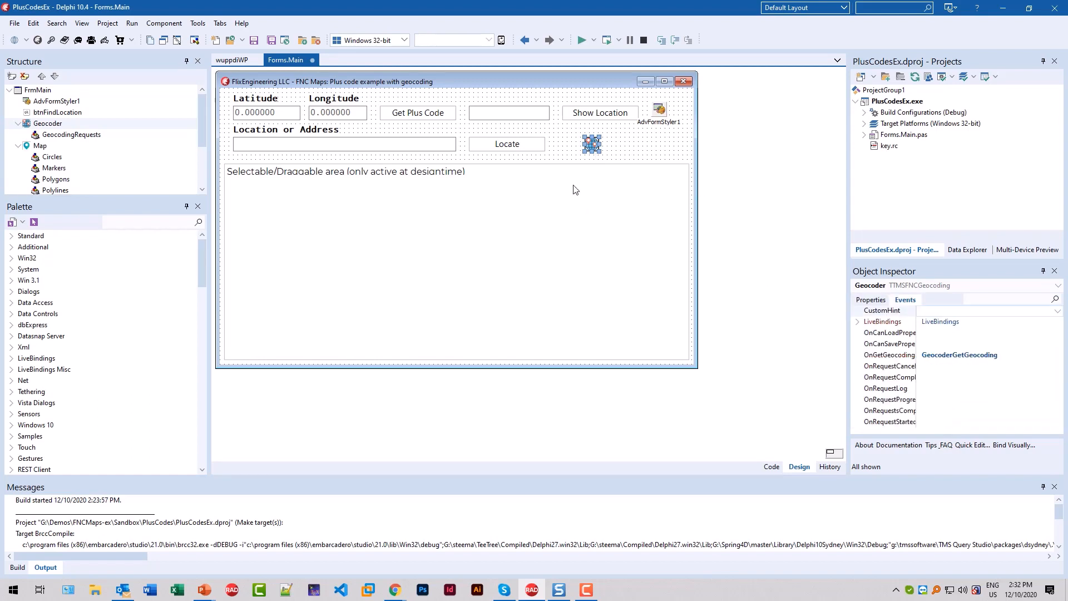
pyautogui.click(890, 355)
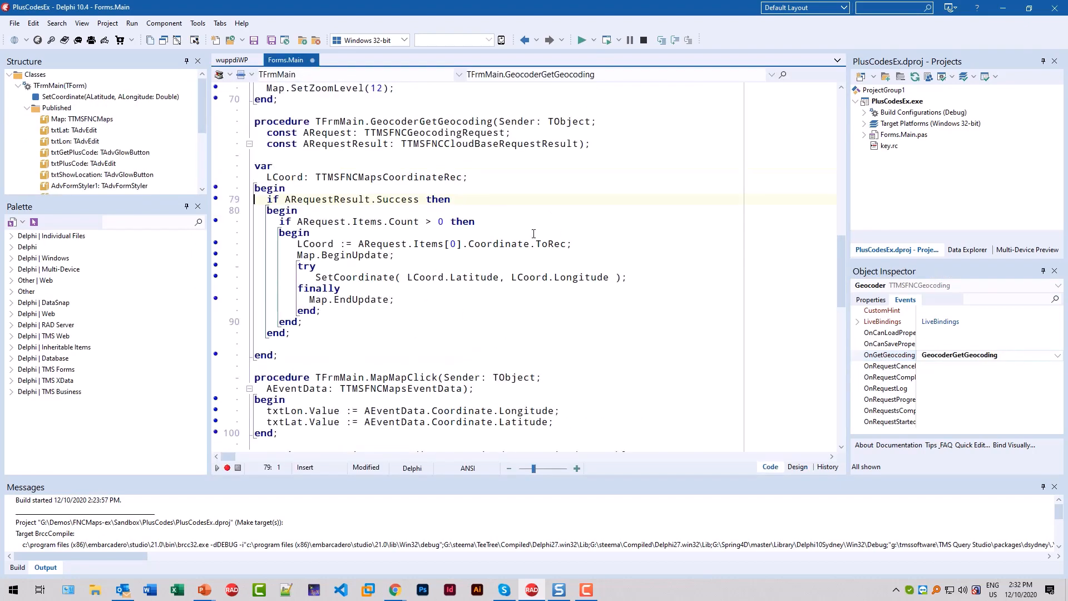
pyautogui.doubleClick(397, 199)
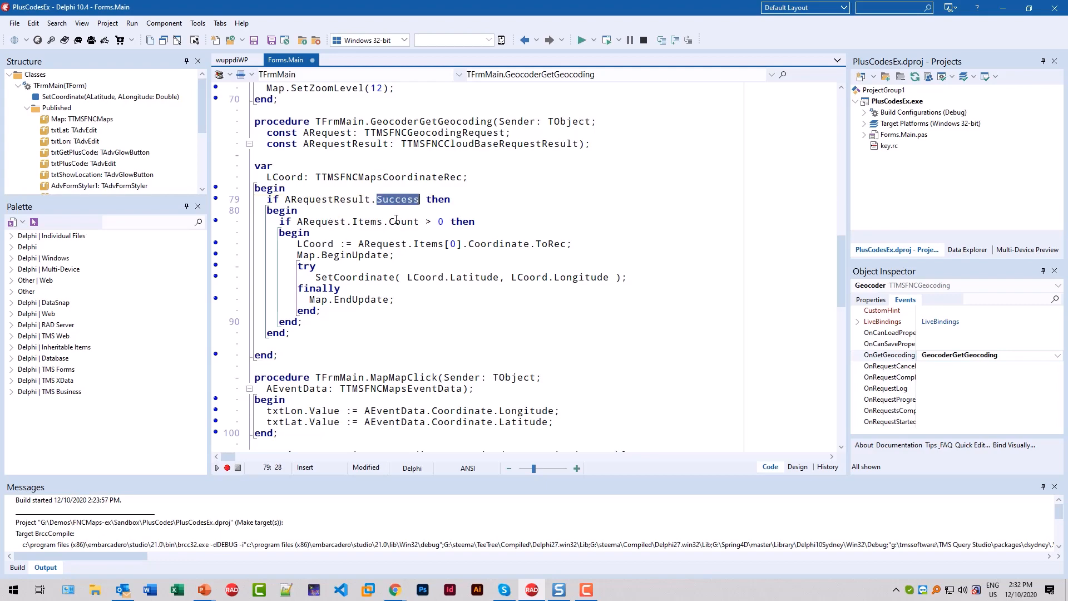
pyautogui.moveTo(417, 238)
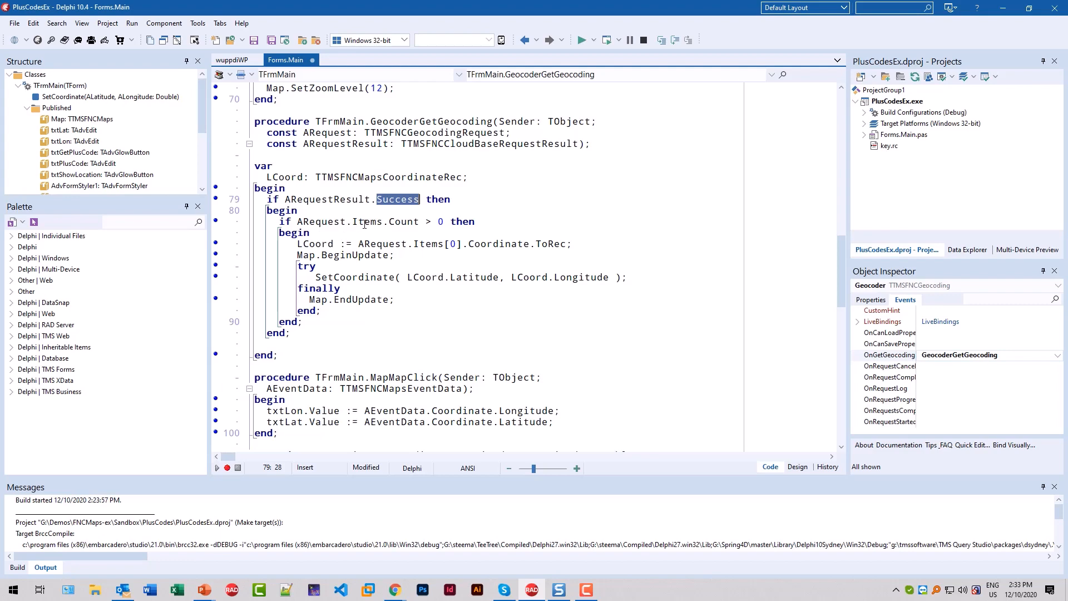
pyautogui.doubleClick(403, 221)
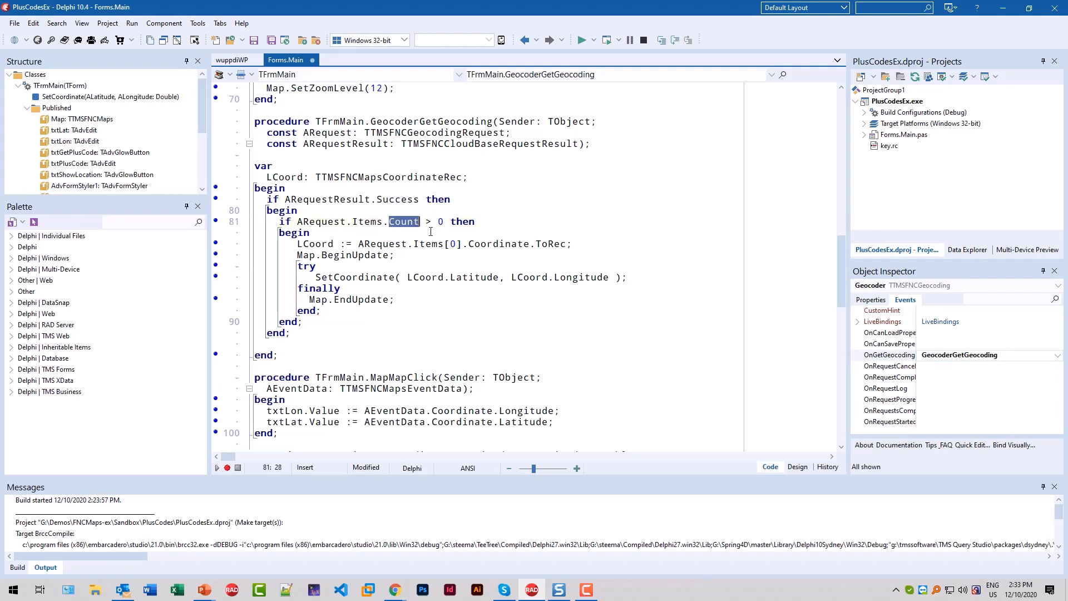
pyautogui.moveTo(391, 270)
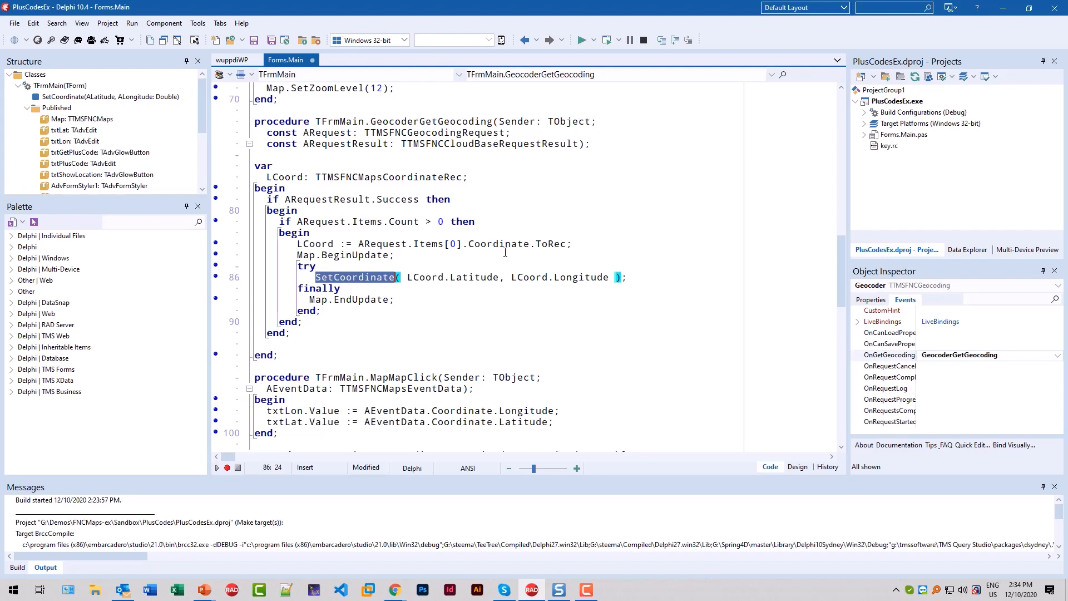
pyautogui.moveTo(889, 166)
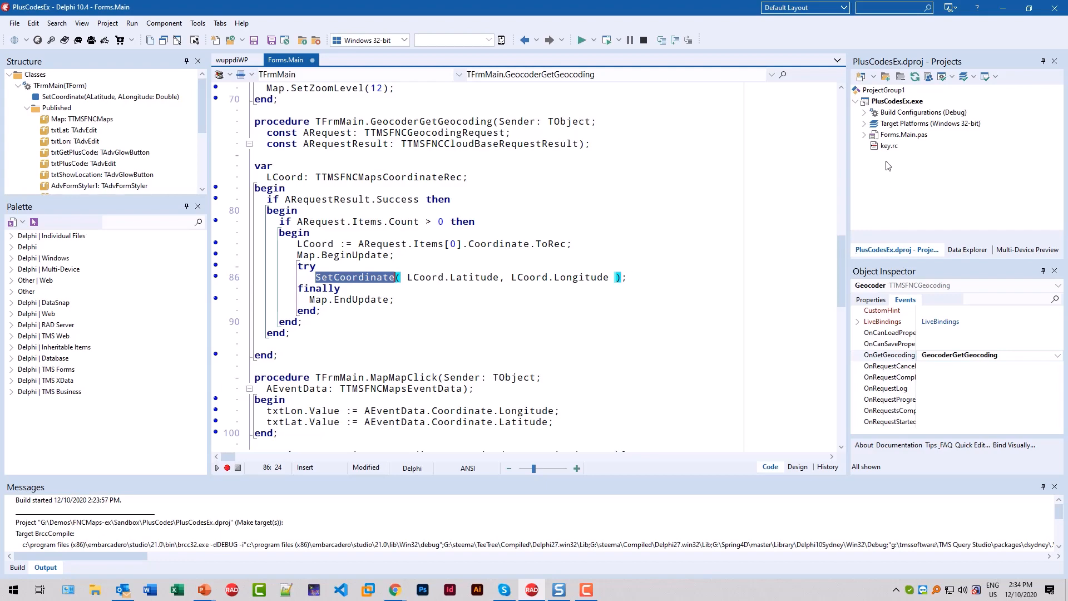
# Open key.rc, highlight ID_KEY_GOOGLE in its string table, then return to the main form unit.
pyautogui.click(890, 145)
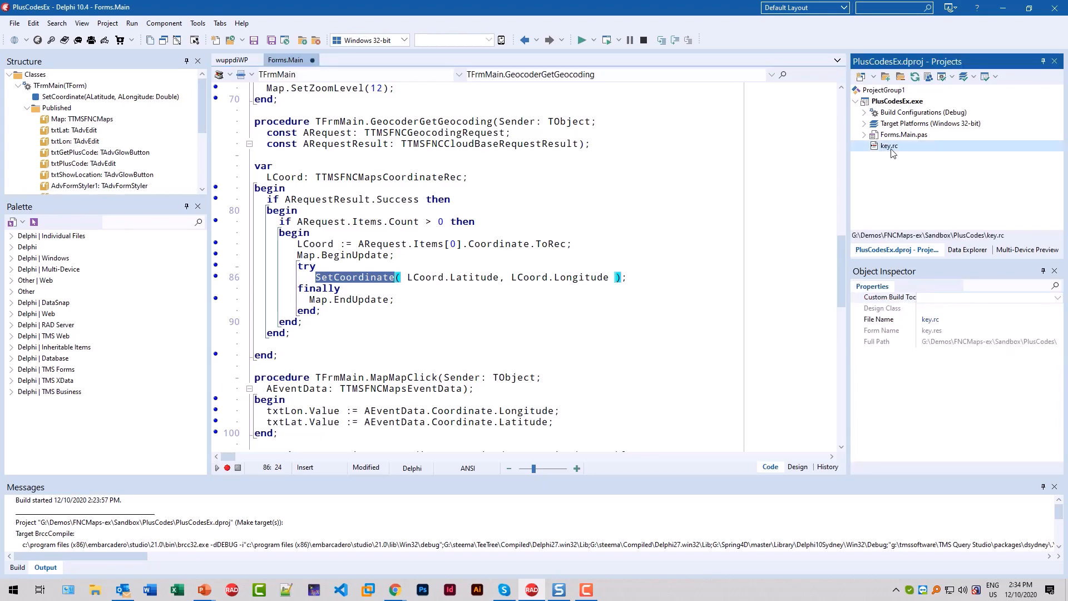
pyautogui.doubleClick(890, 146)
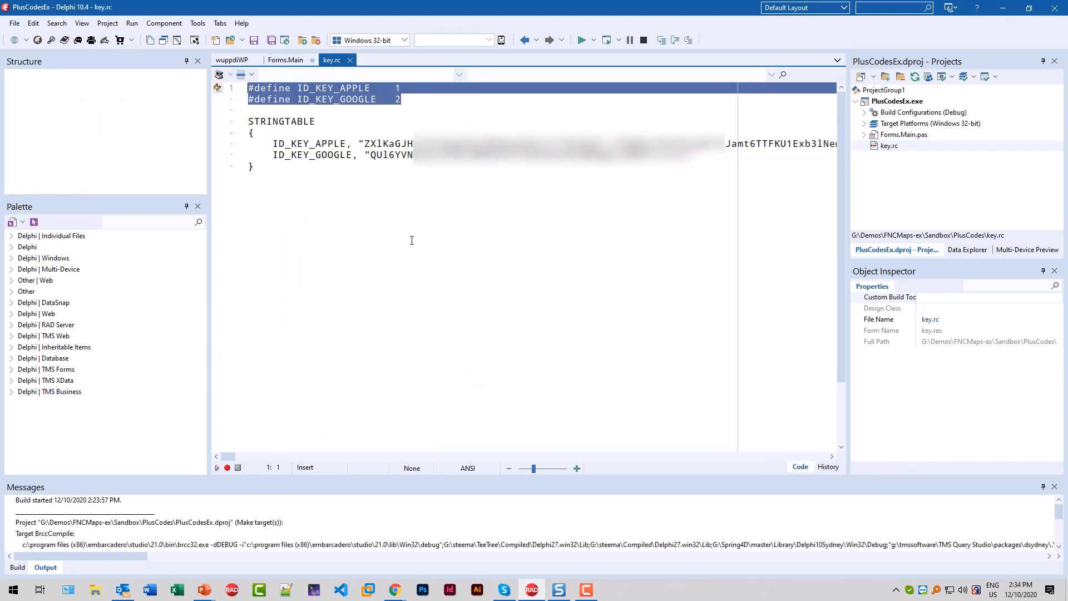
pyautogui.doubleClick(310, 143)
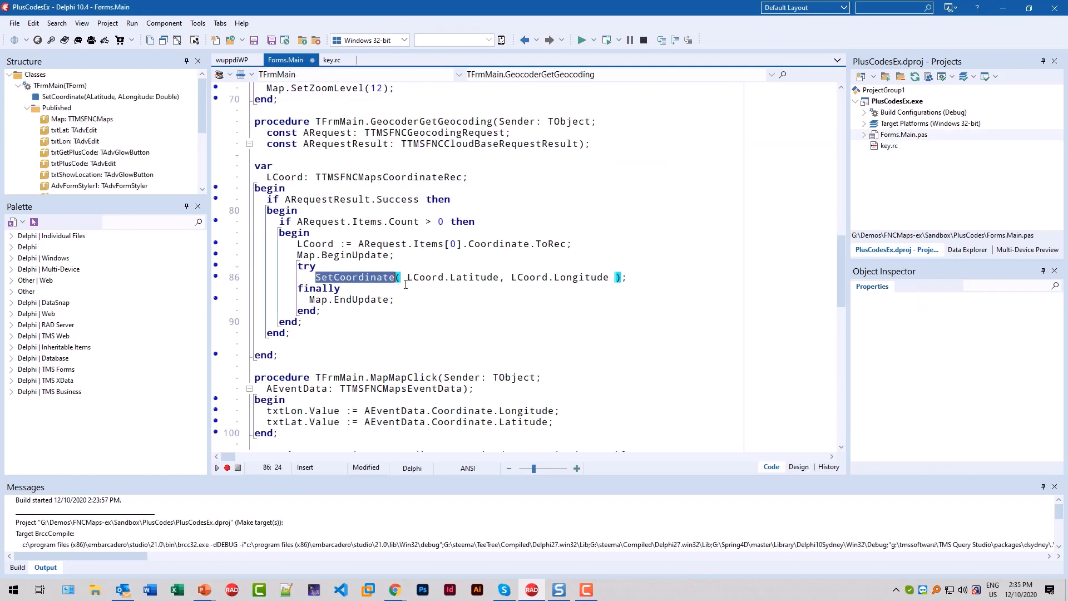
pyautogui.click(333, 60)
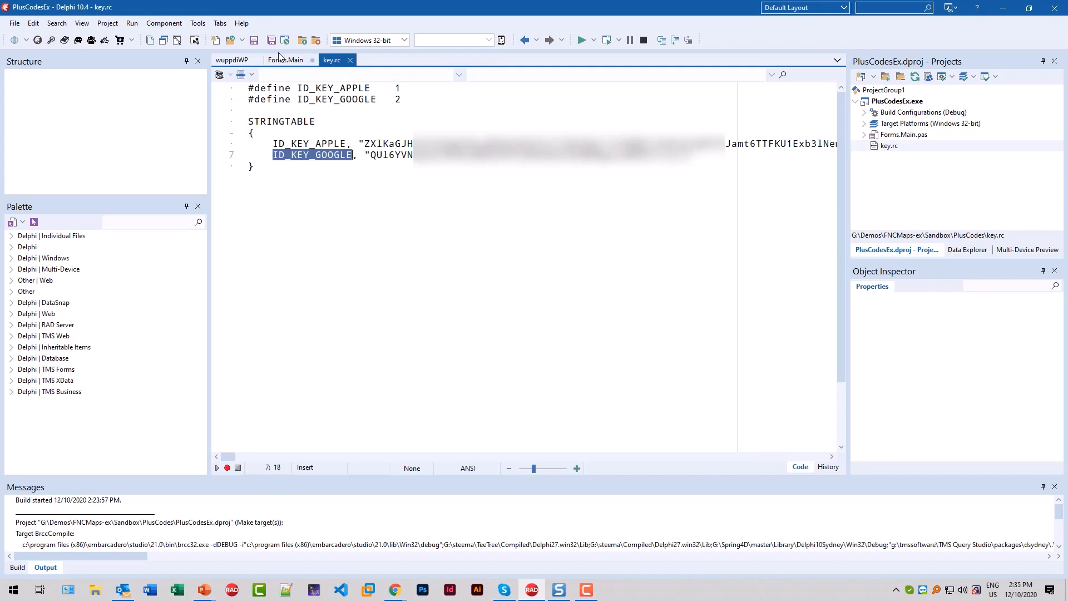
pyautogui.click(286, 60)
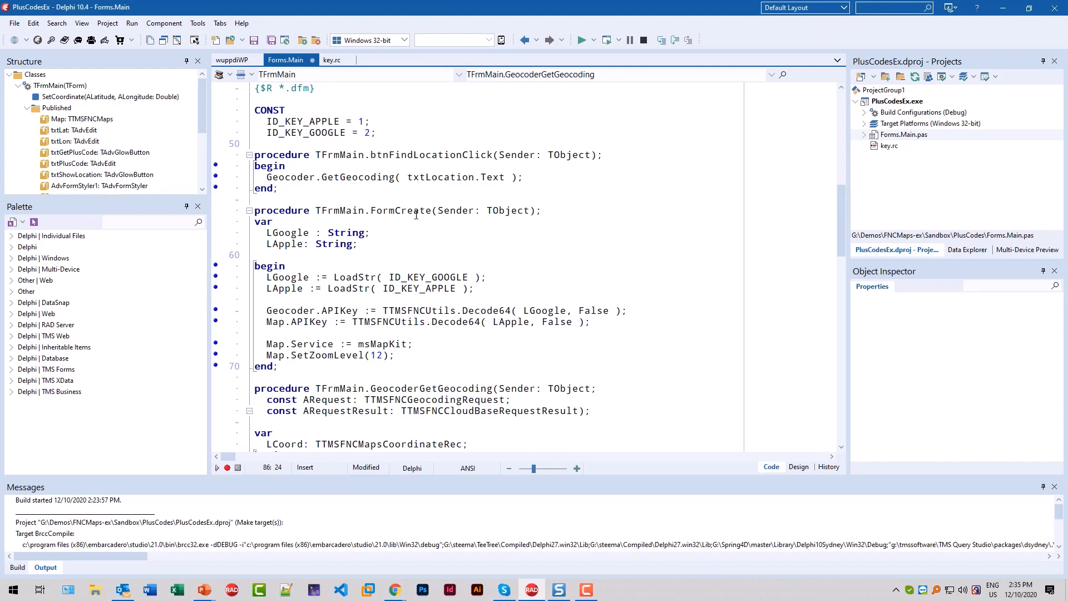
pyautogui.click(284, 277)
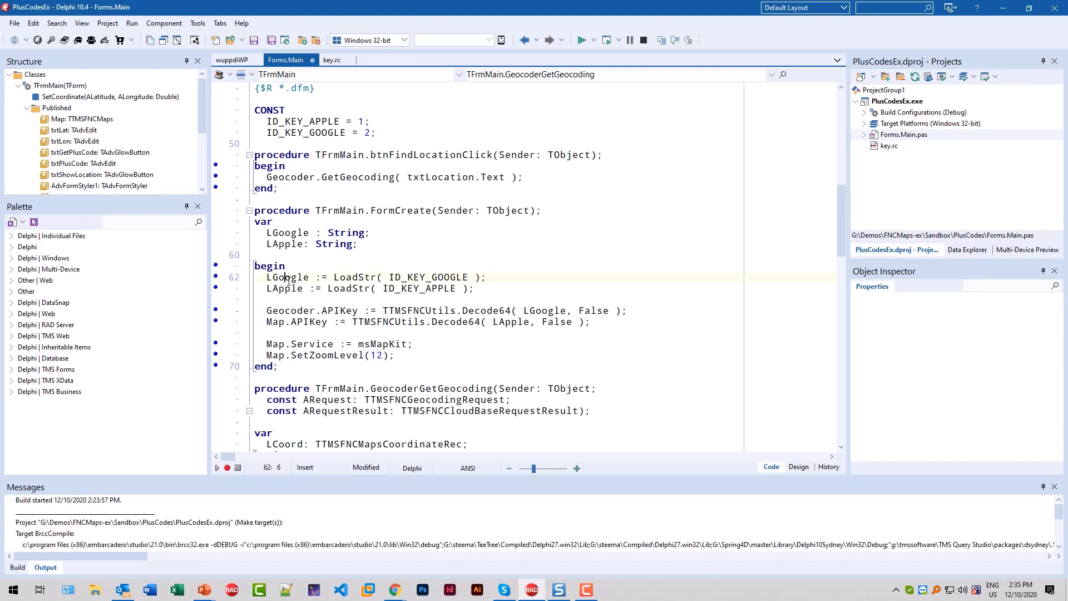
pyautogui.doubleClick(284, 288)
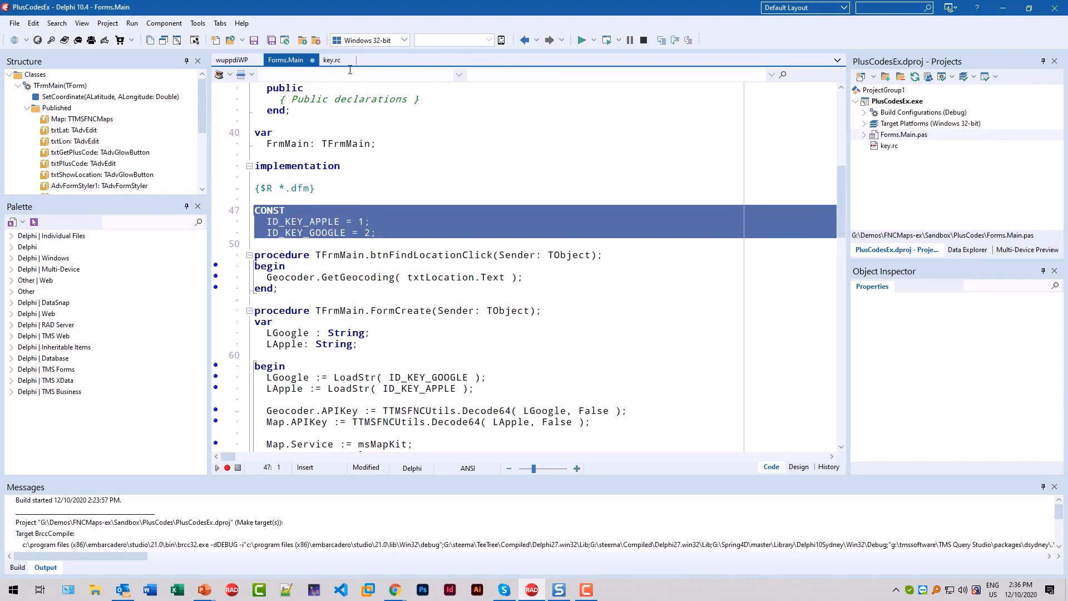
pyautogui.click(333, 60)
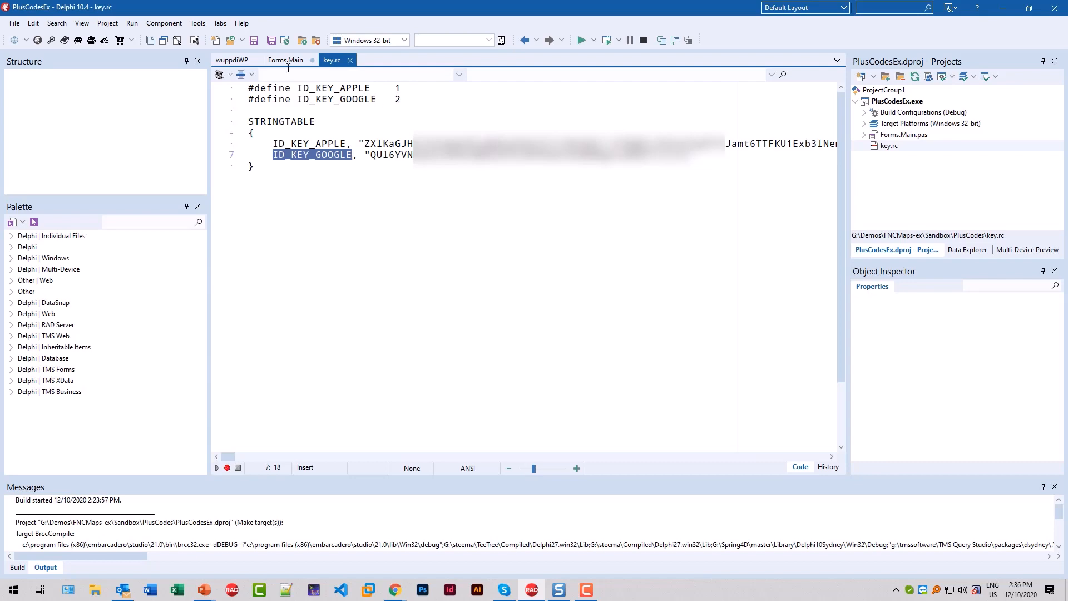
pyautogui.click(285, 60)
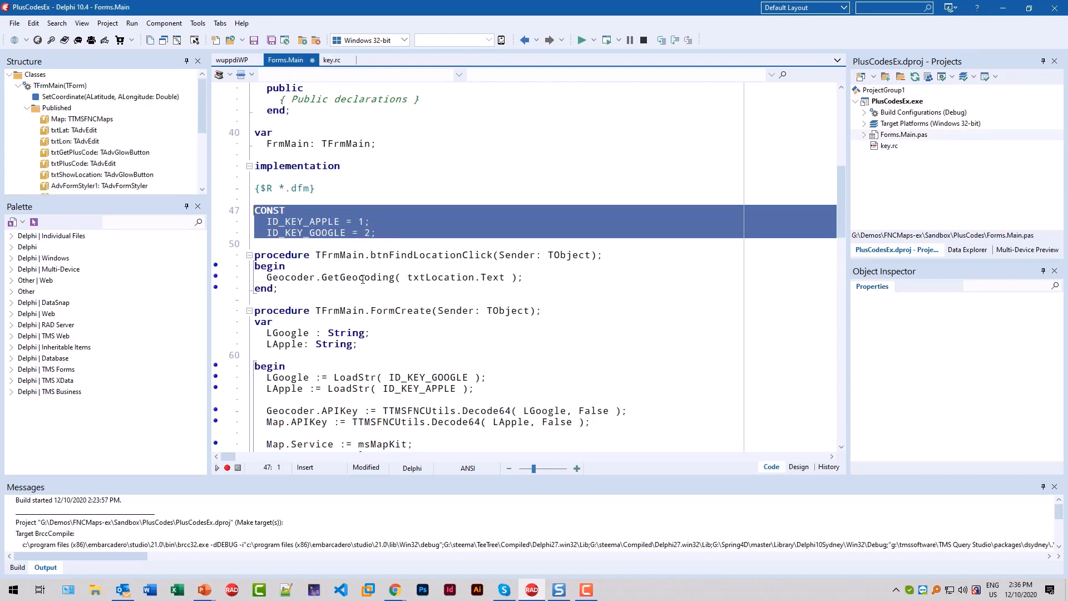
# Review FormCreate's APIKey assignment, Service and msMapKit values, then bring key.rc back into view.
pyautogui.scroll(-3)
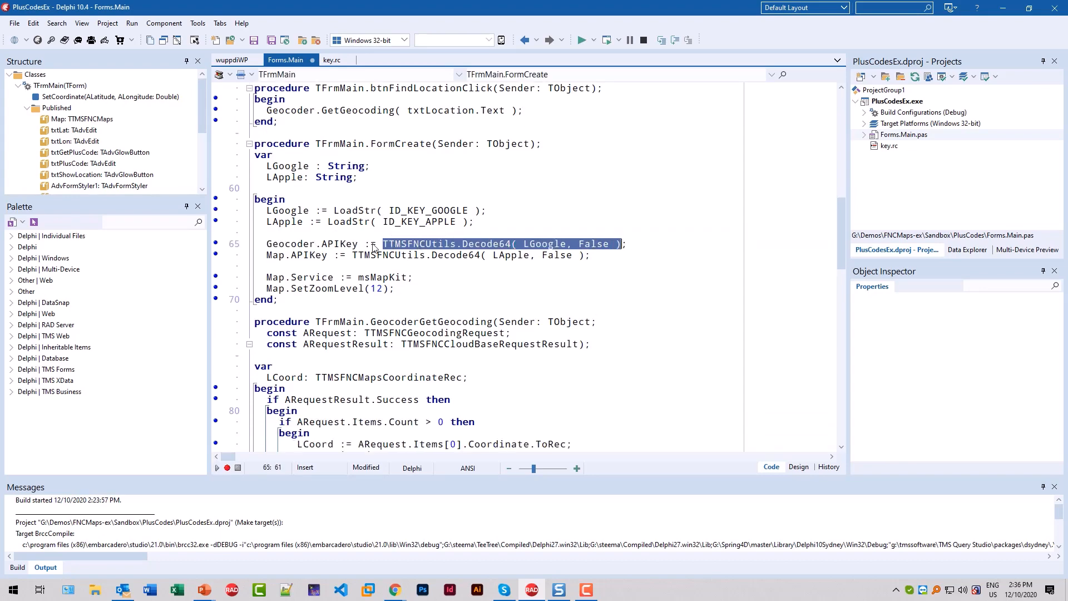
pyautogui.moveTo(459, 252)
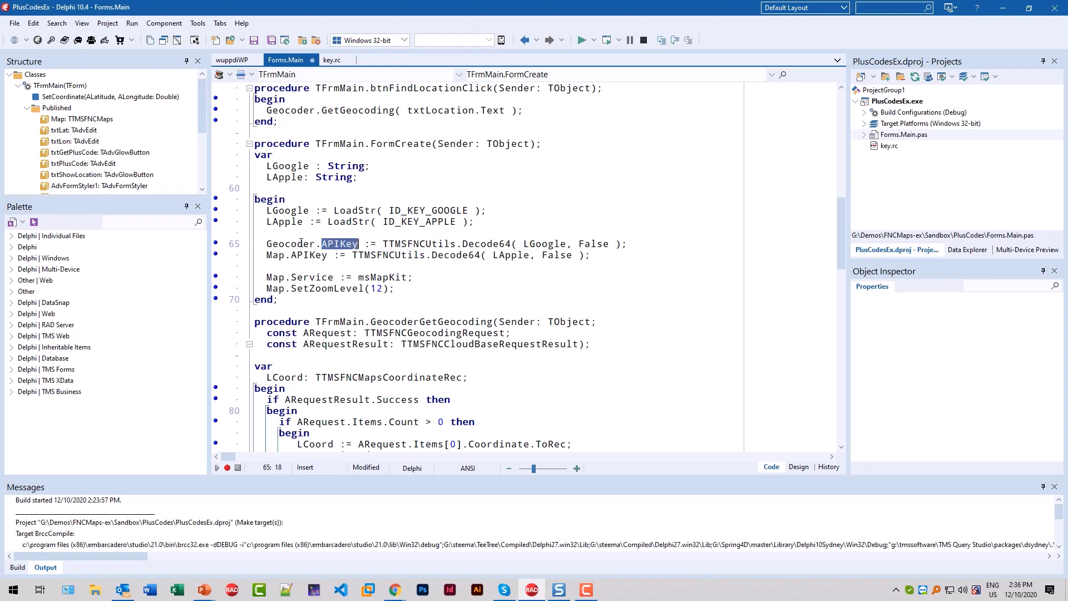
pyautogui.click(506, 255)
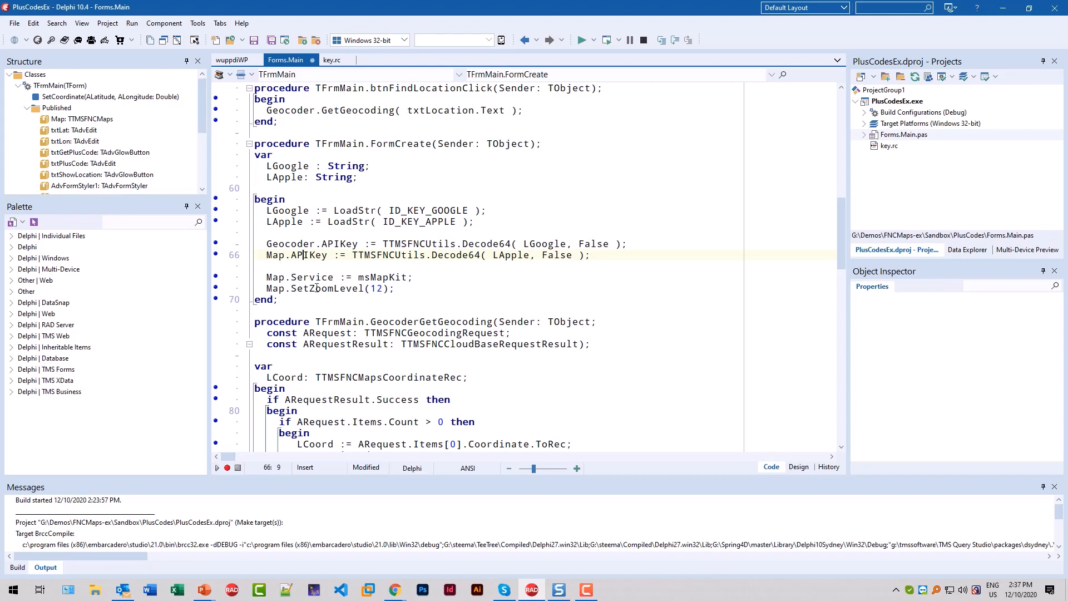
pyautogui.doubleClick(313, 277)
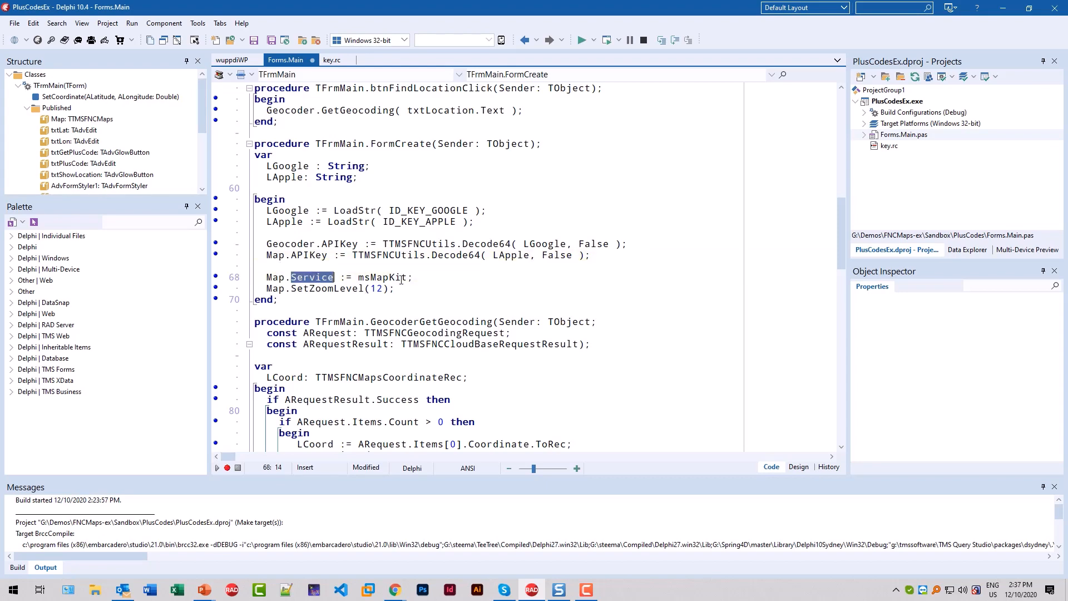
pyautogui.doubleClick(383, 277)
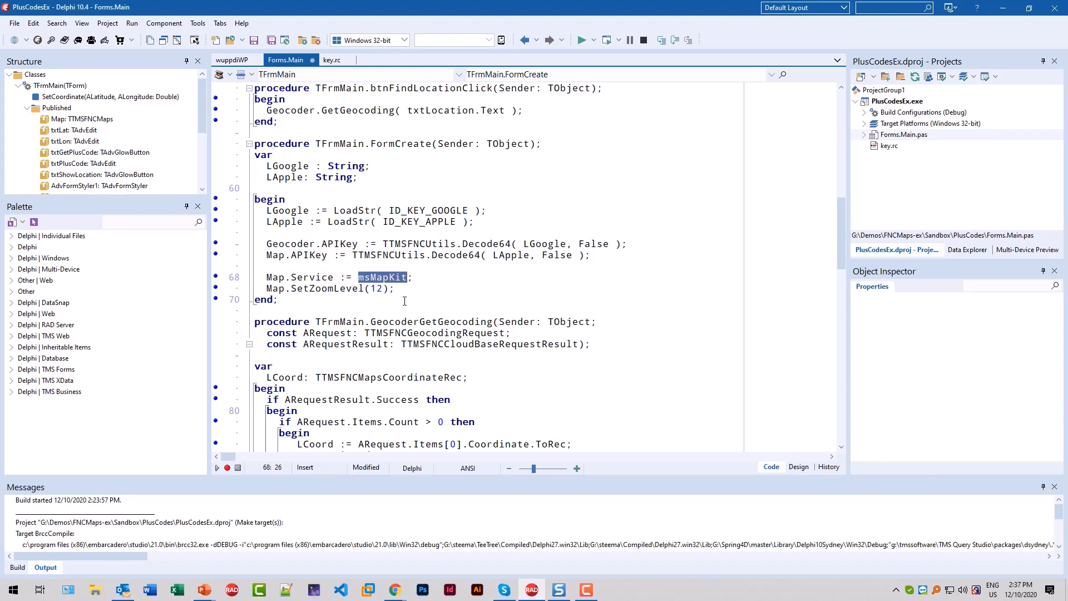
pyautogui.moveTo(406, 303)
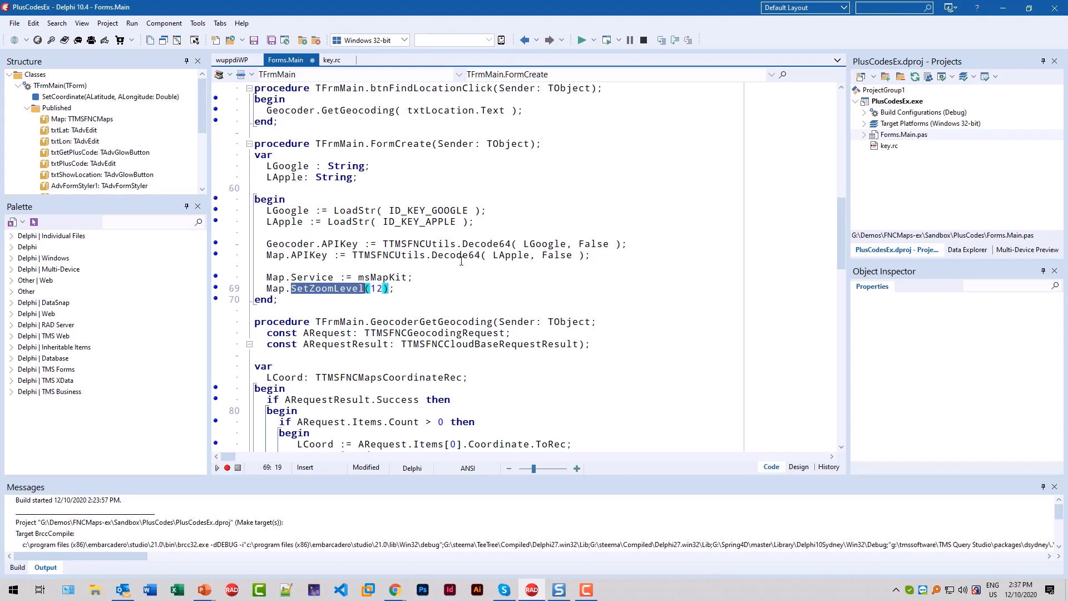
pyautogui.click(333, 60)
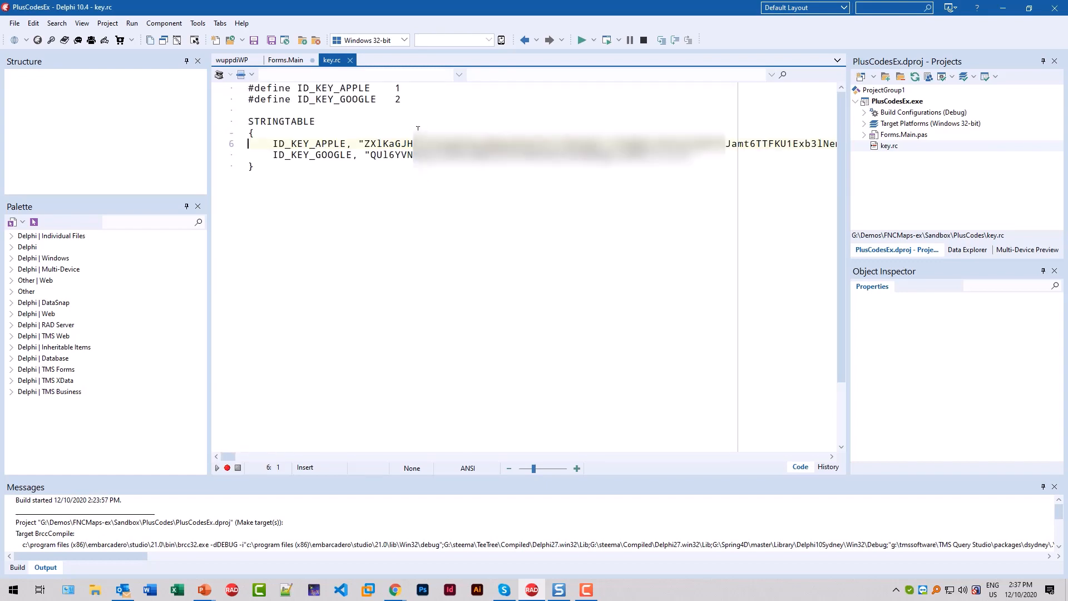
# Reopen QuickEncodeHelper.dproj from recent projects and select the txtEncoded edit box.
pyautogui.click(13, 22)
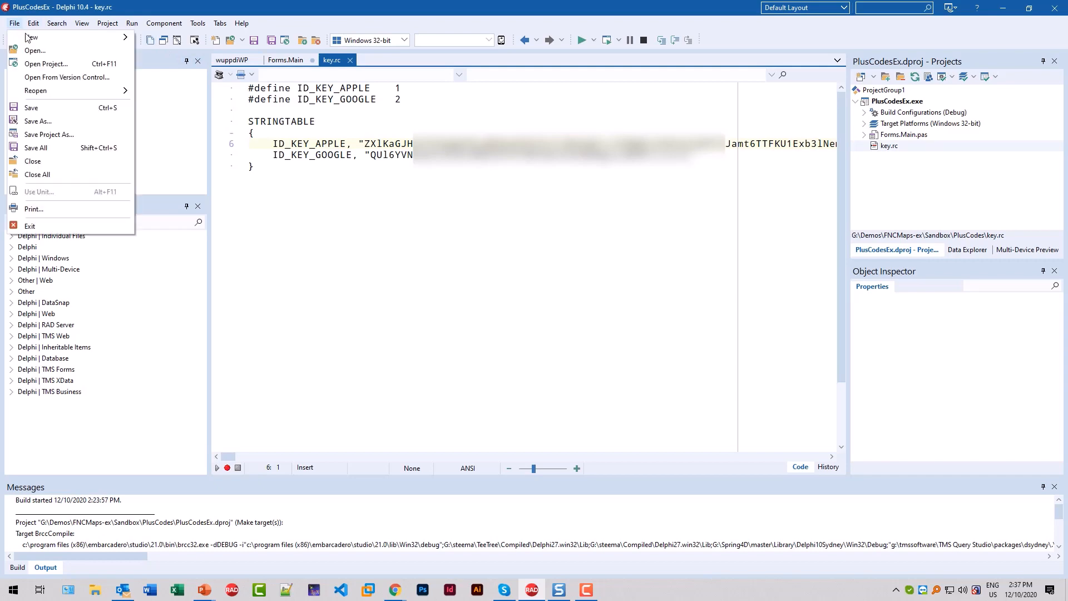
pyautogui.click(36, 90)
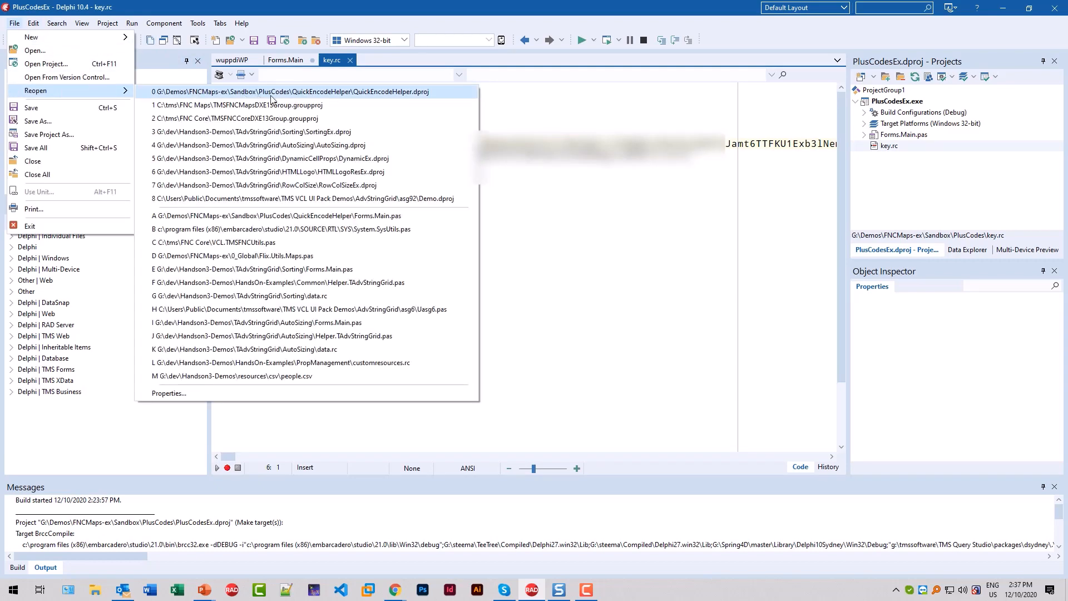
pyautogui.click(516, 289)
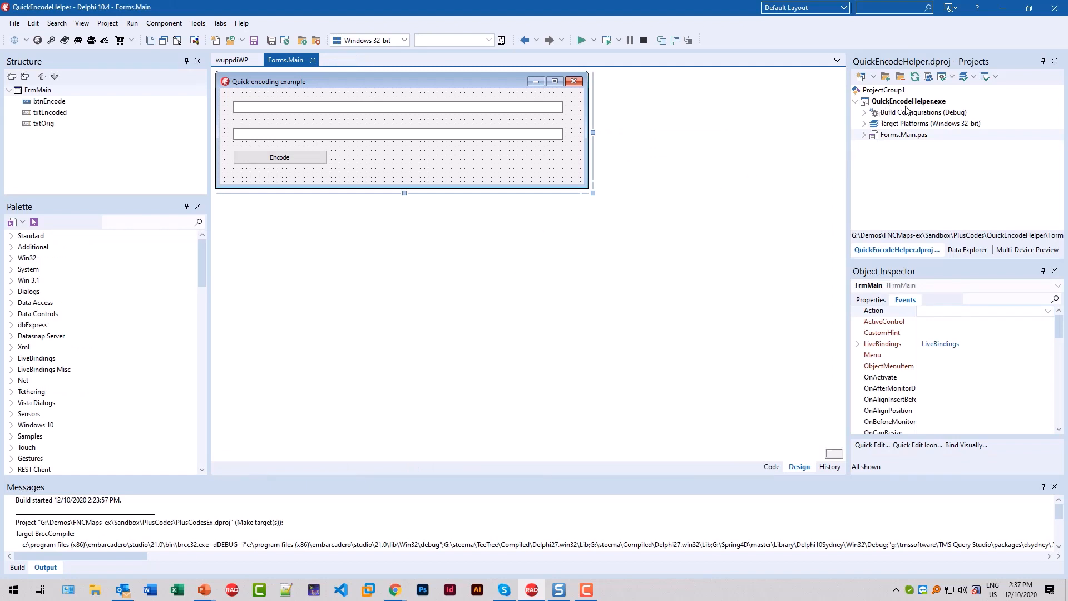
pyautogui.moveTo(316, 112)
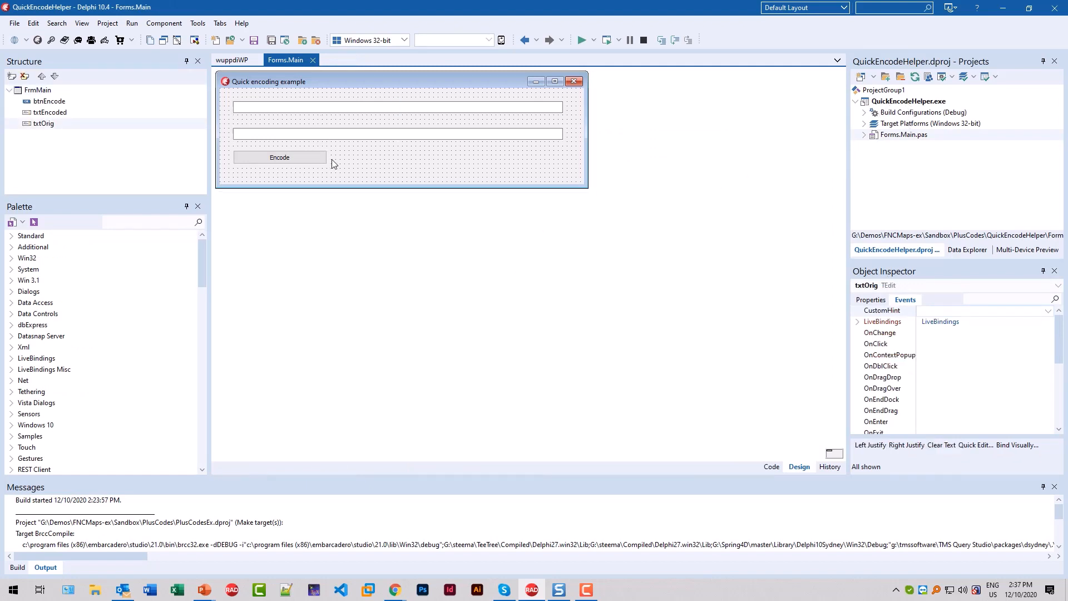
pyautogui.click(398, 133)
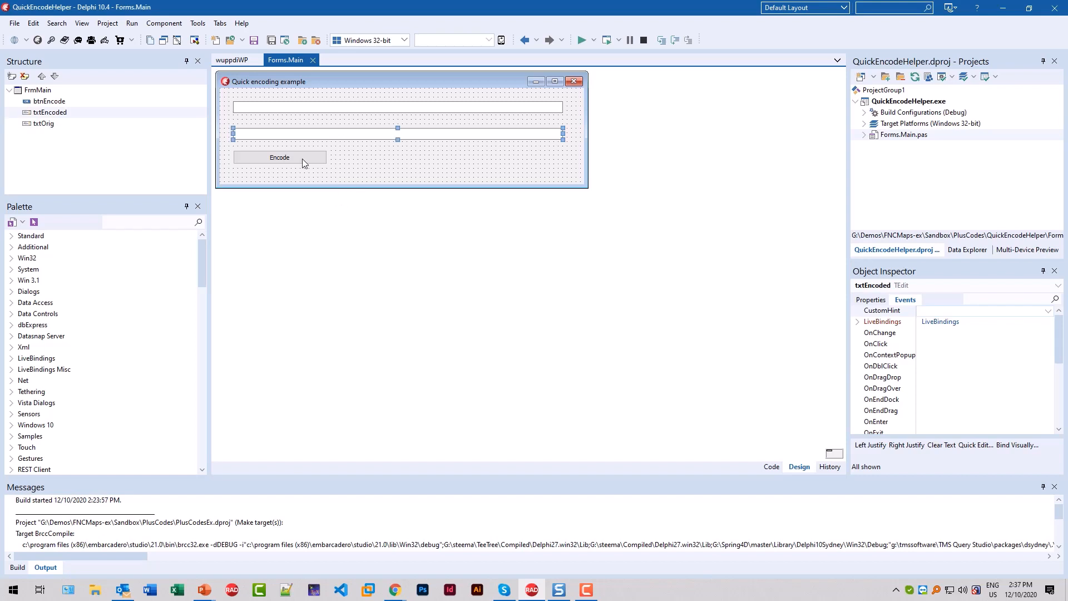